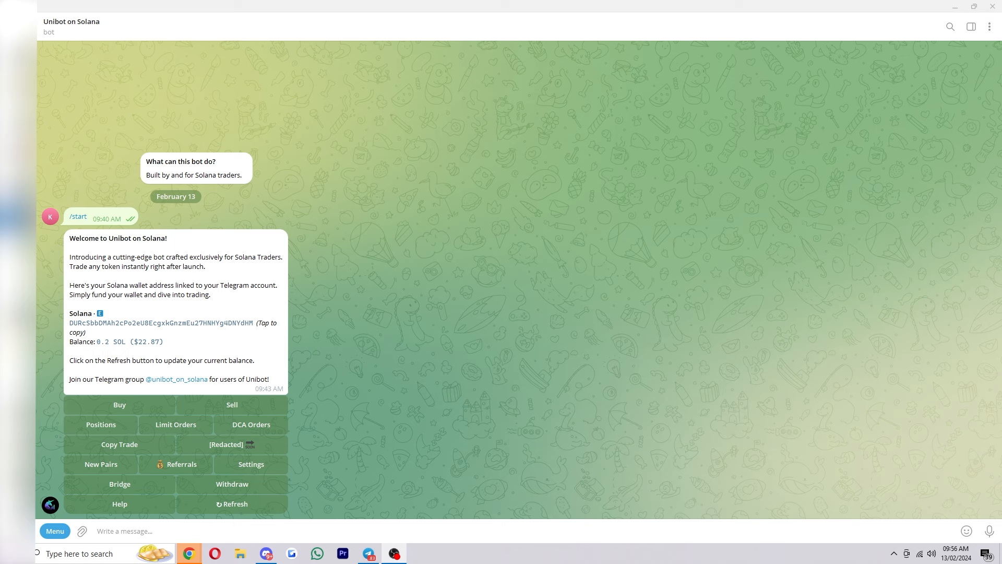
pyautogui.moveTo(527, 285)
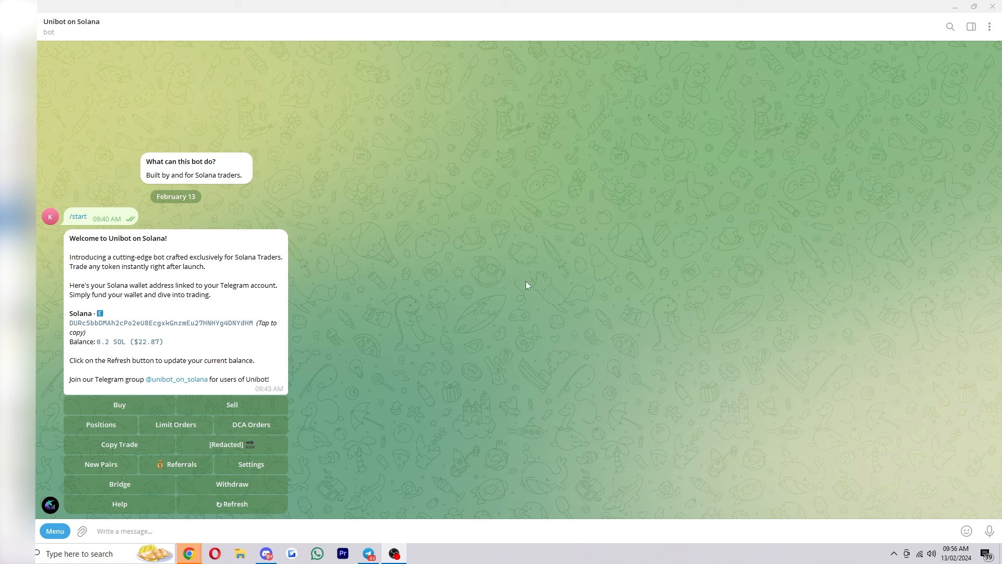
pyautogui.moveTo(463, 242)
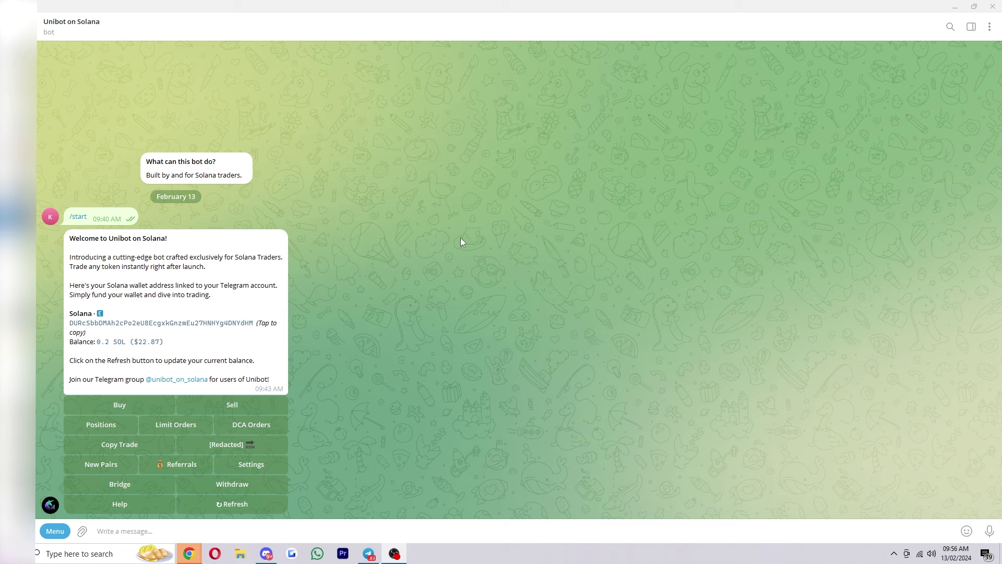
pyautogui.moveTo(374, 279)
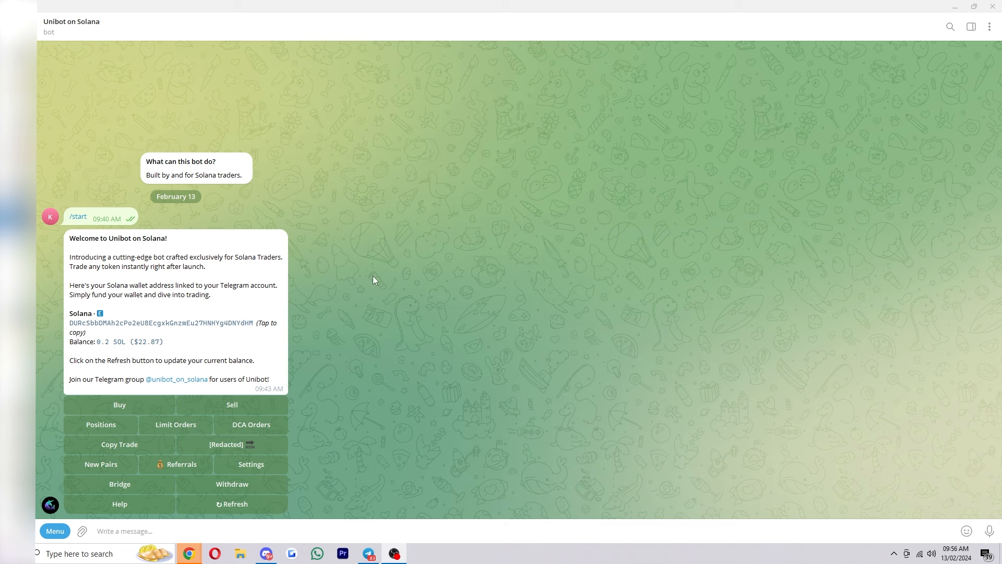
pyautogui.moveTo(245, 270)
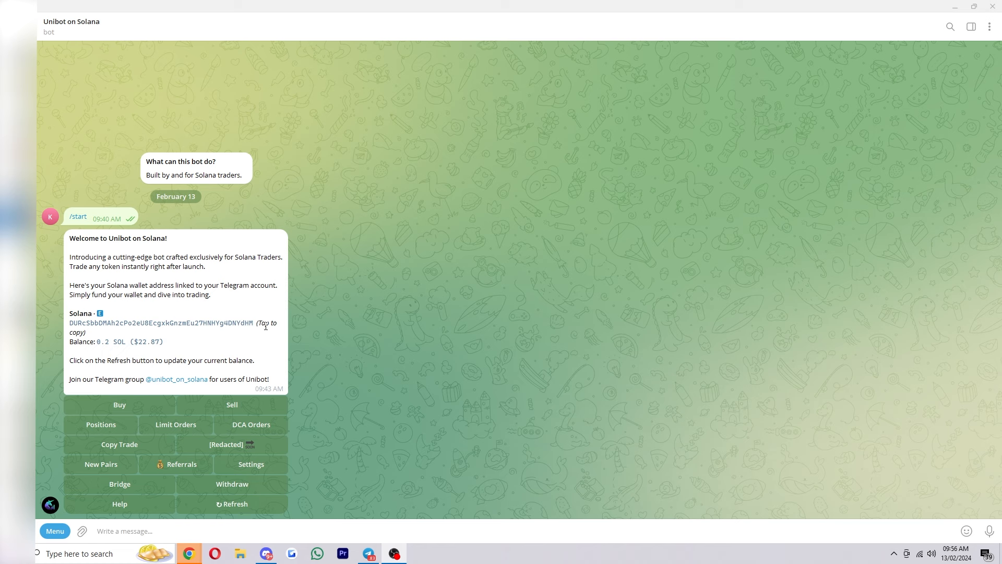
# - Copy the Solana wallet address from the Unibot welcome message
pyautogui.click(160, 322)
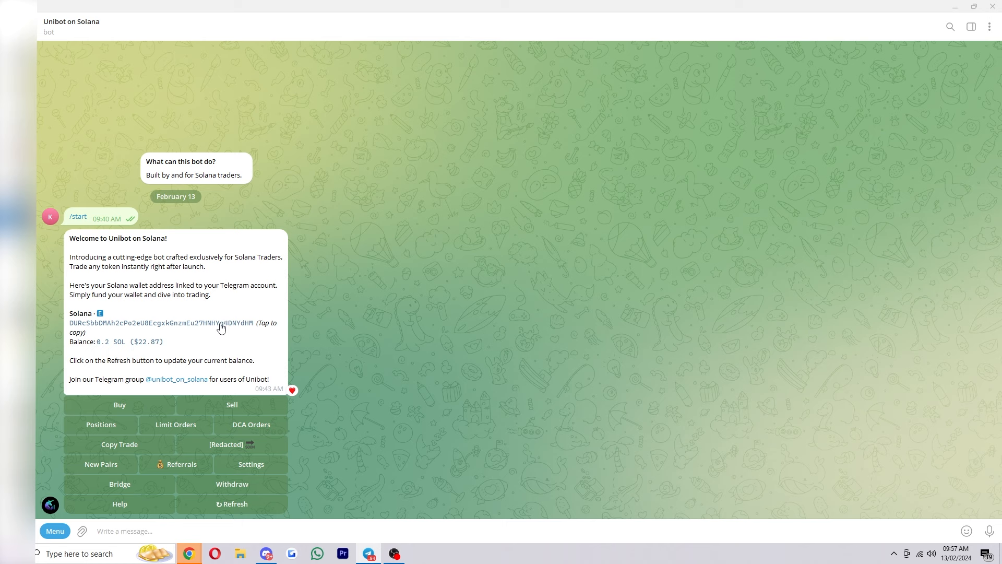
pyautogui.moveTo(203, 347)
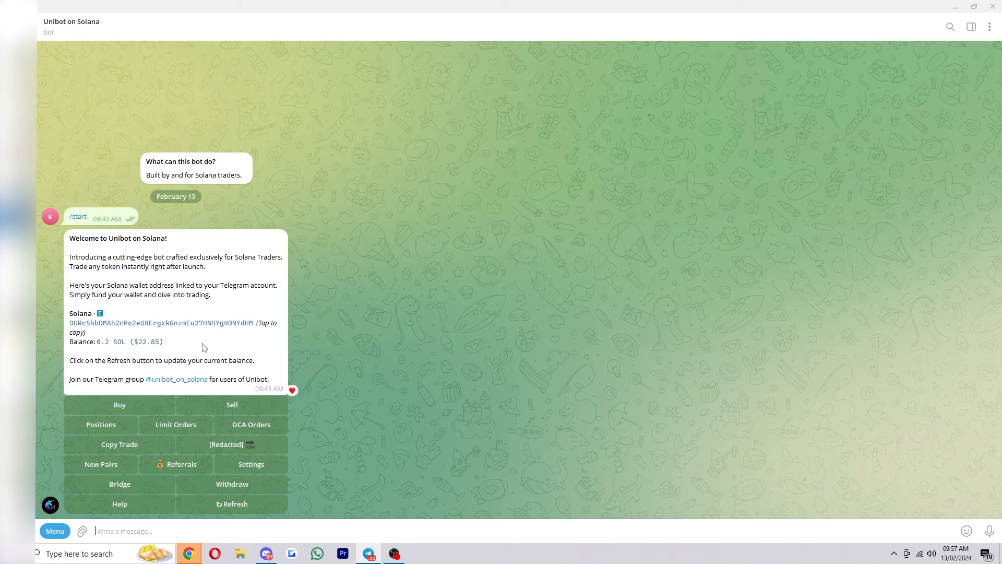
pyautogui.moveTo(231, 504)
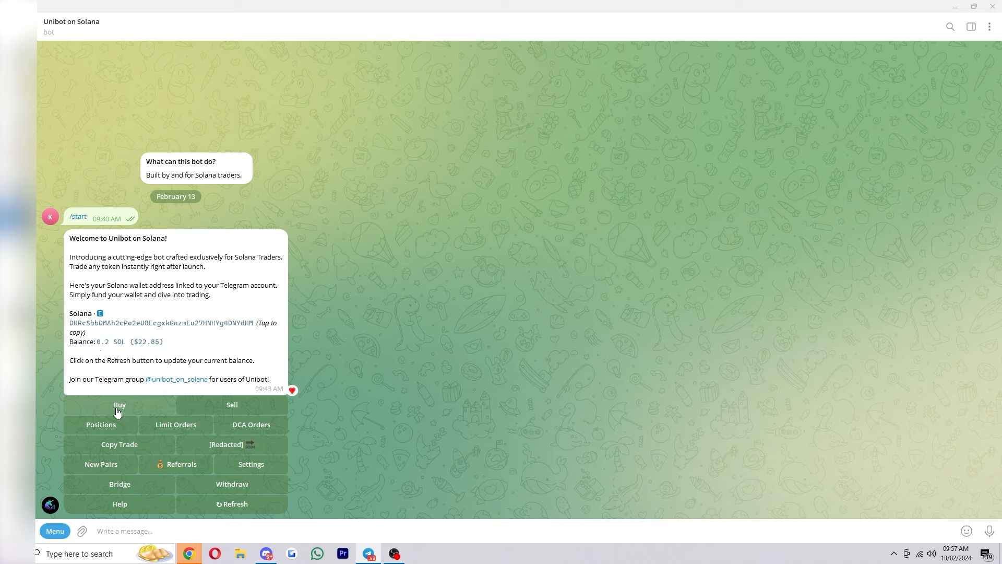
pyautogui.moveTo(116, 398)
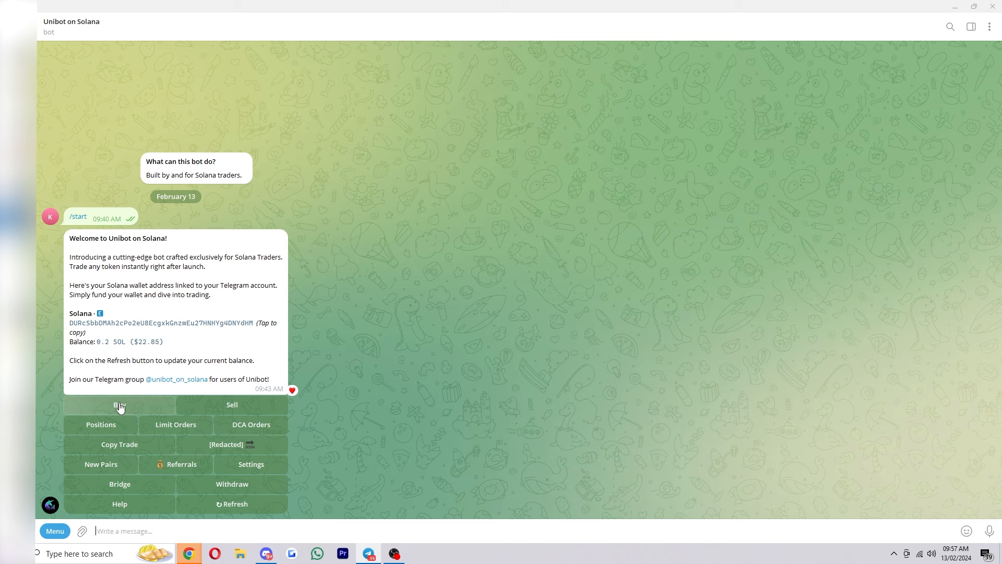
# - Start a buy and send the RETIRE contract address HXkbUADf...tTi1 to the bot
pyautogui.click(119, 406)
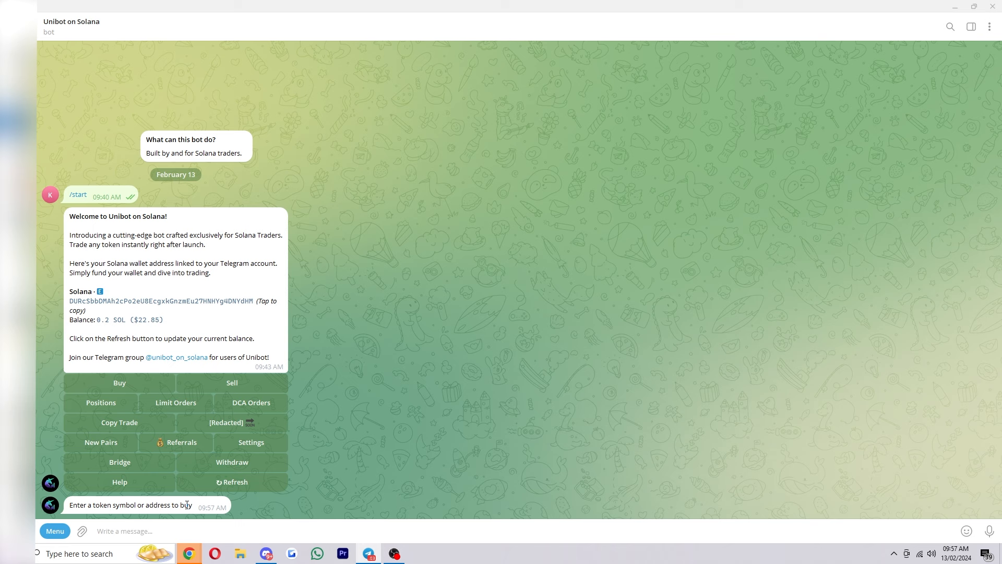
pyautogui.moveTo(416, 394)
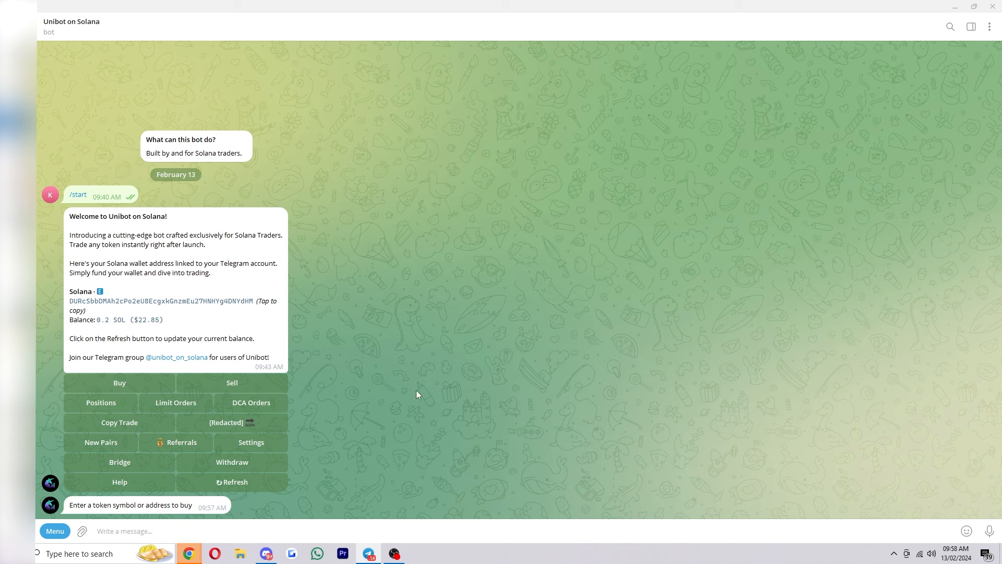
pyautogui.write('HXkbUADfocGyz2WrzJpjEfry8qyNDm5Kwiiq3Mz3tTi1')
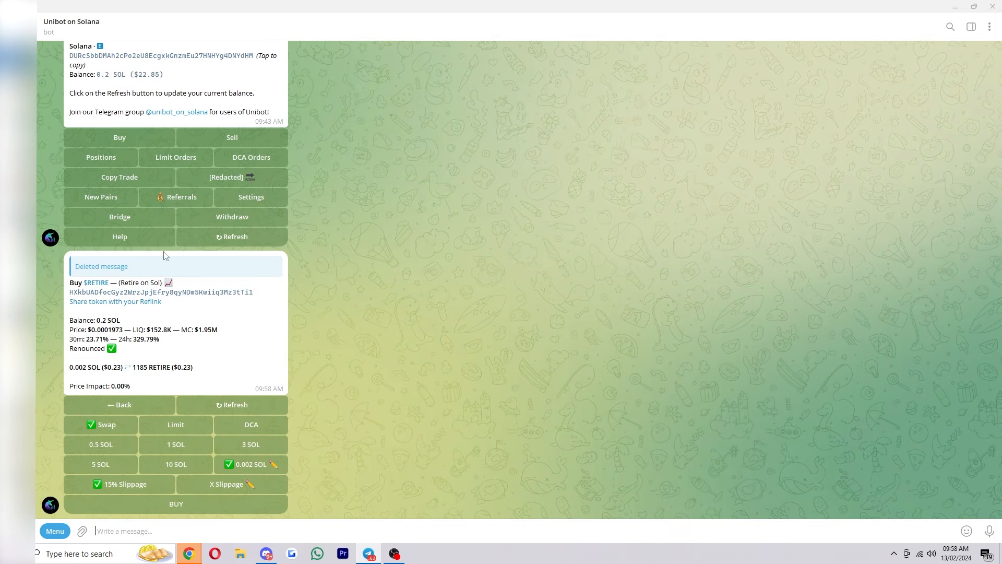
pyautogui.moveTo(112, 334)
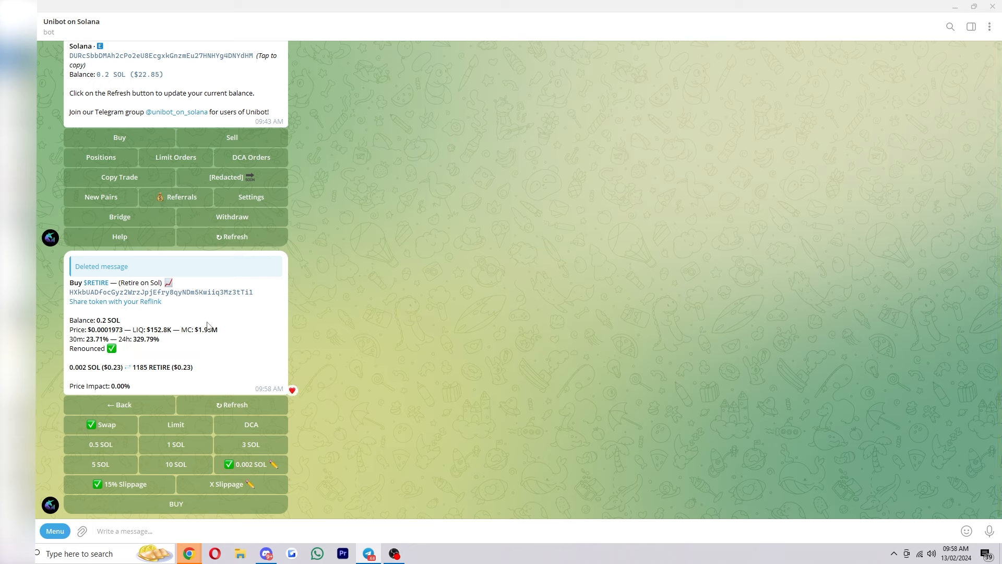
pyautogui.moveTo(95, 424)
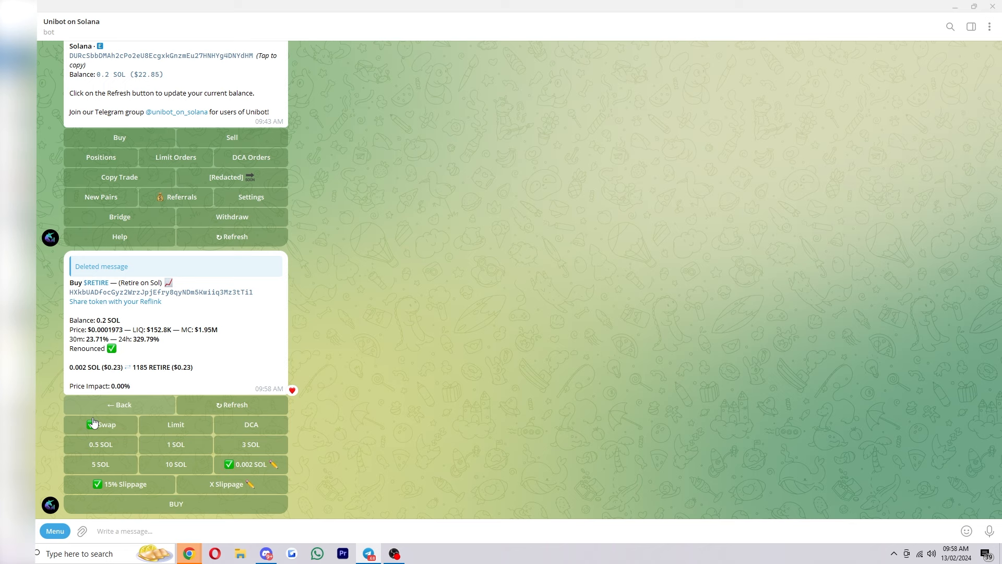
# - Keep the order as an instant swap and enter a custom amount of 0.0001 SOL
pyautogui.click(101, 424)
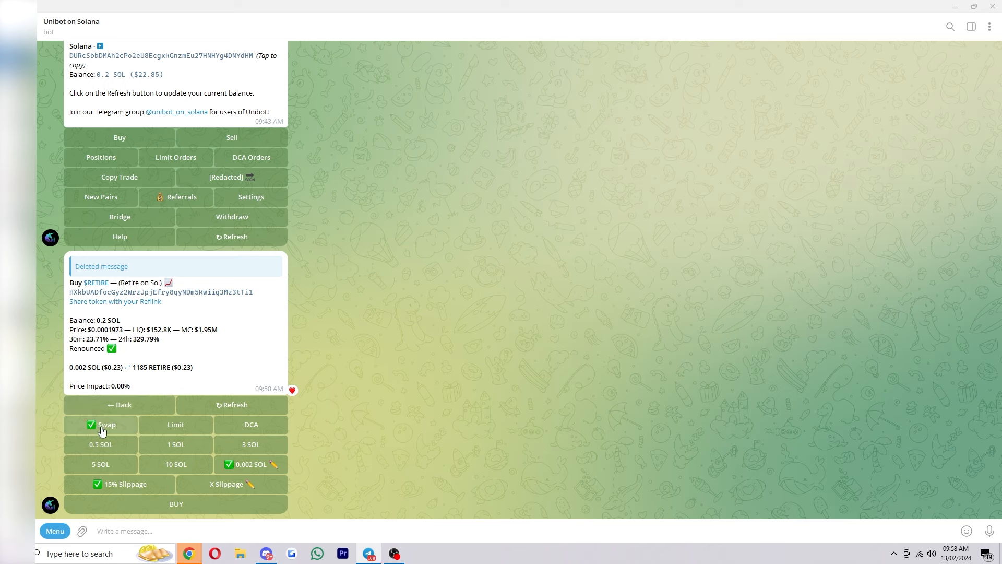
pyautogui.moveTo(95, 454)
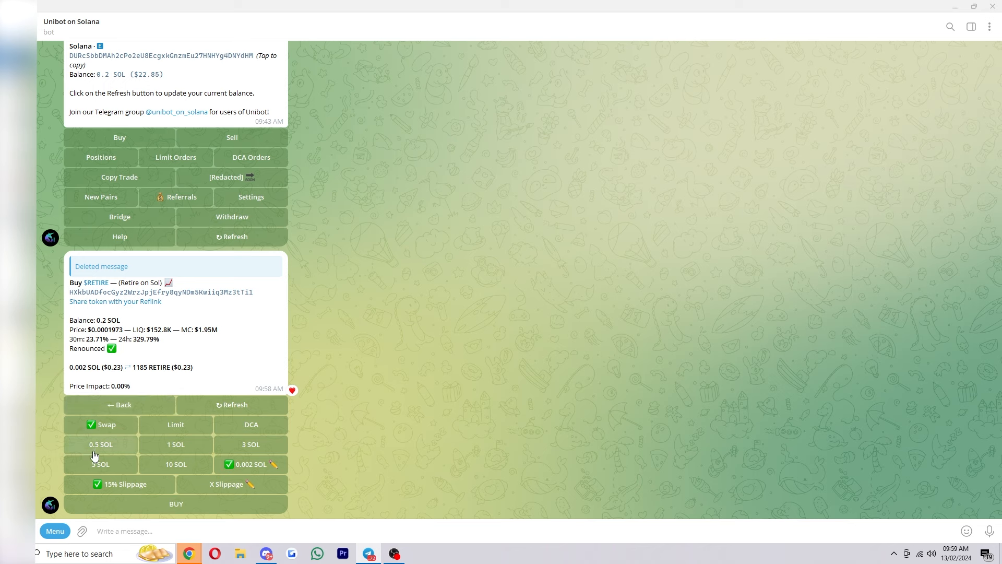
pyautogui.moveTo(204, 445)
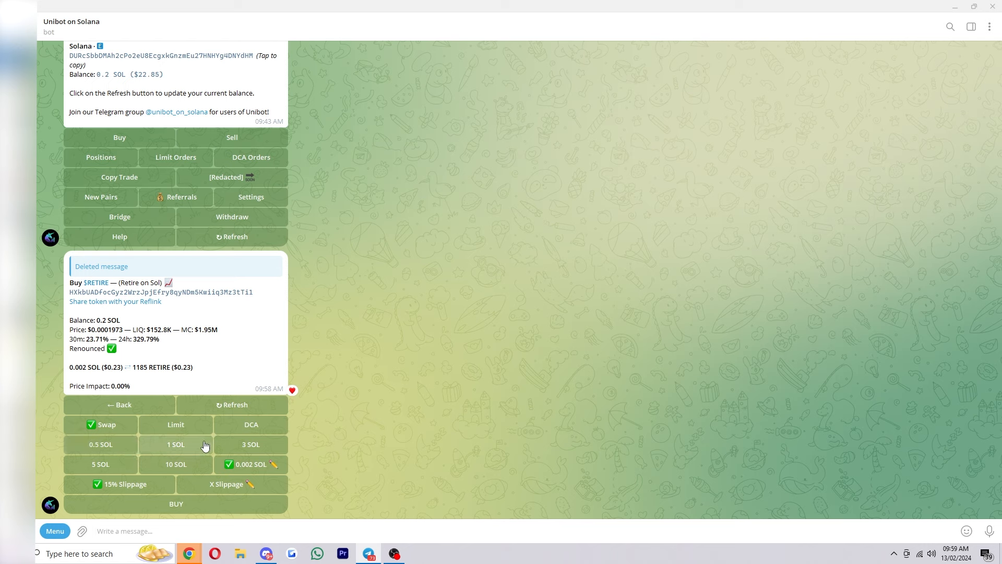
pyautogui.moveTo(252, 464)
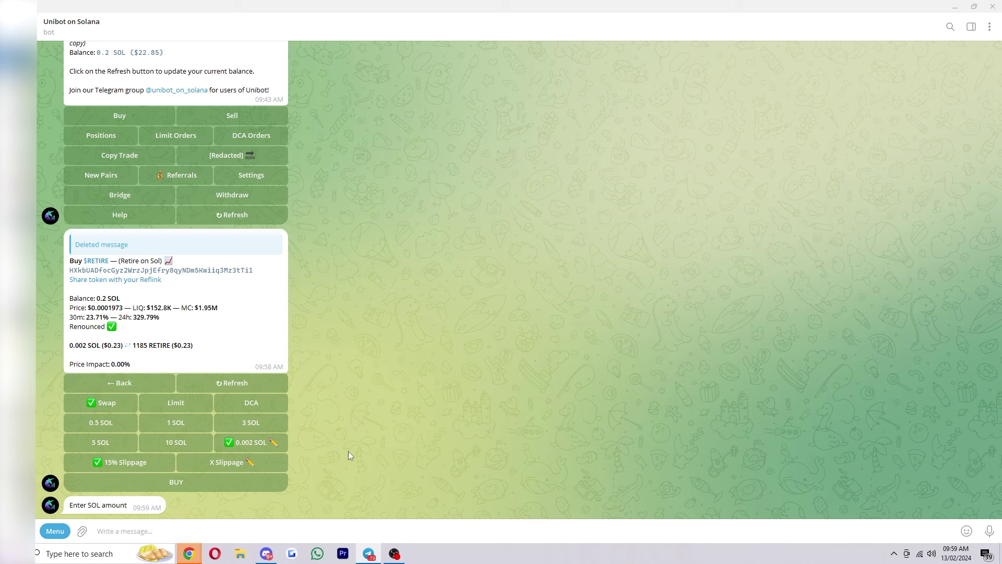
pyautogui.write('0.0001')
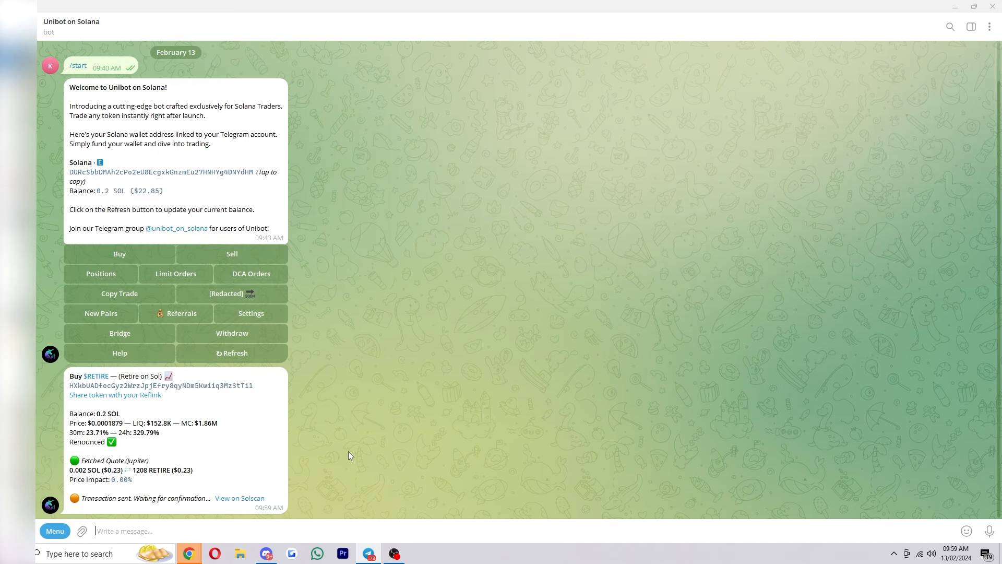
pyautogui.moveTo(104, 495)
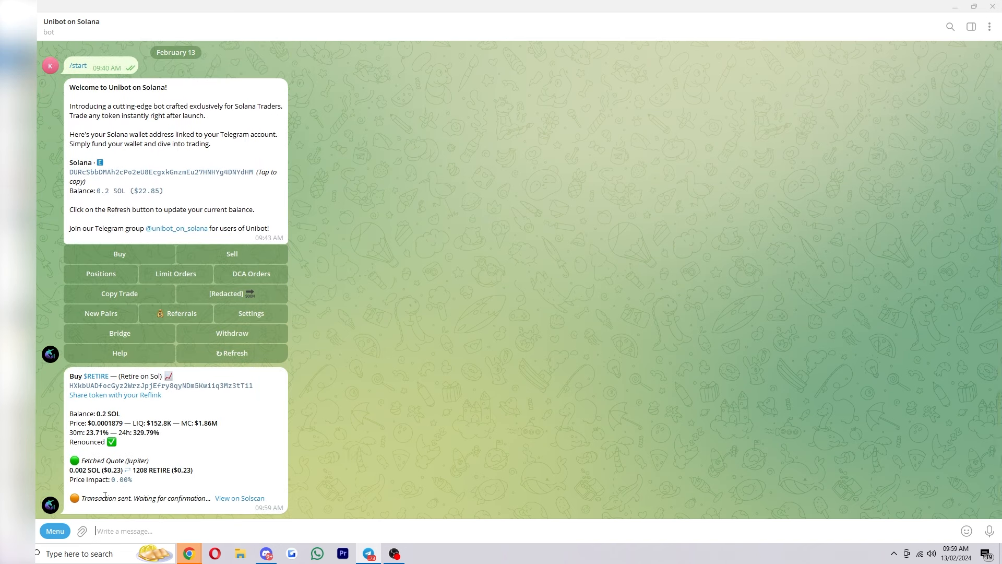
pyautogui.moveTo(160, 502)
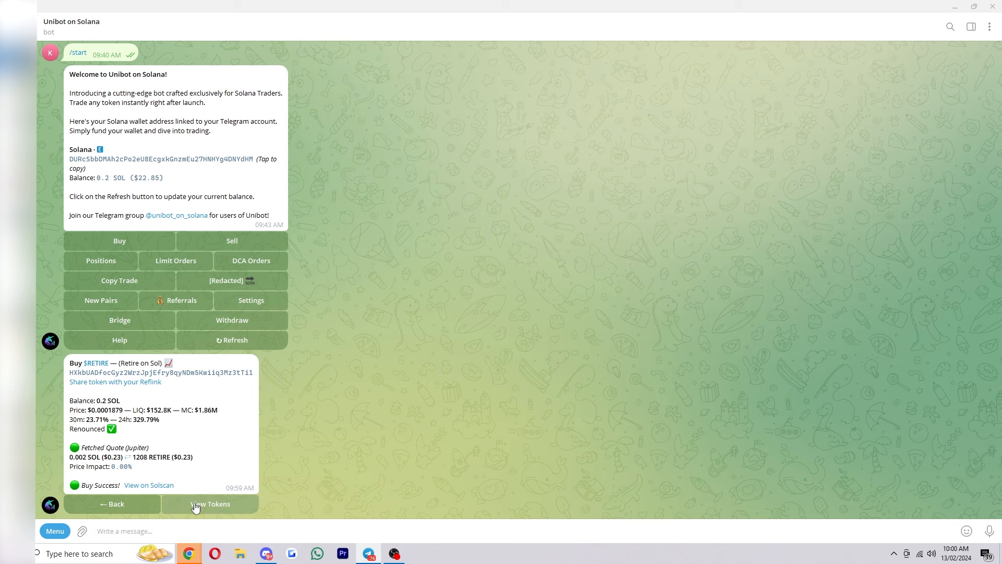
# - Show the wallet's token positions, listing the RETIRE holding
pyautogui.click(210, 503)
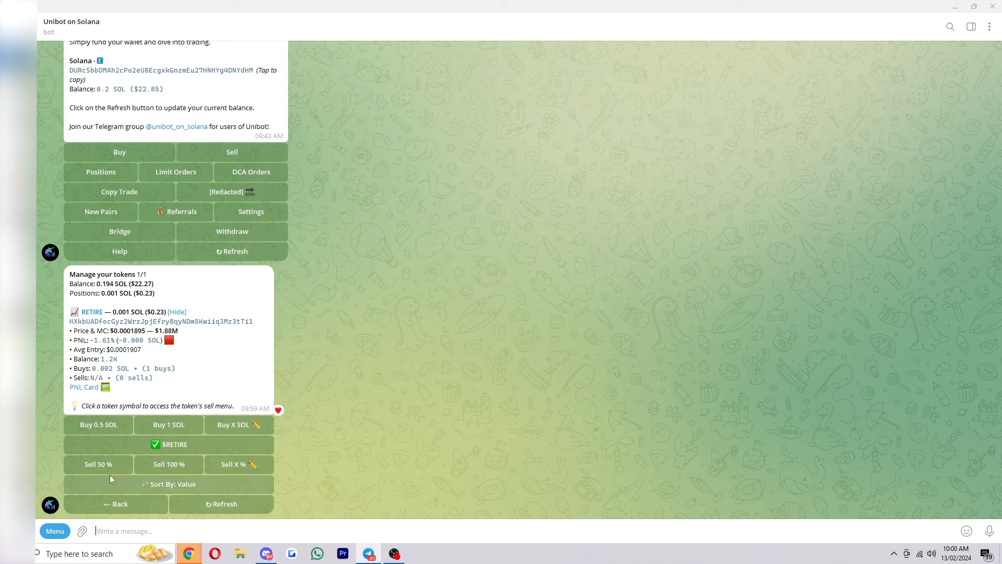
pyautogui.moveTo(169, 463)
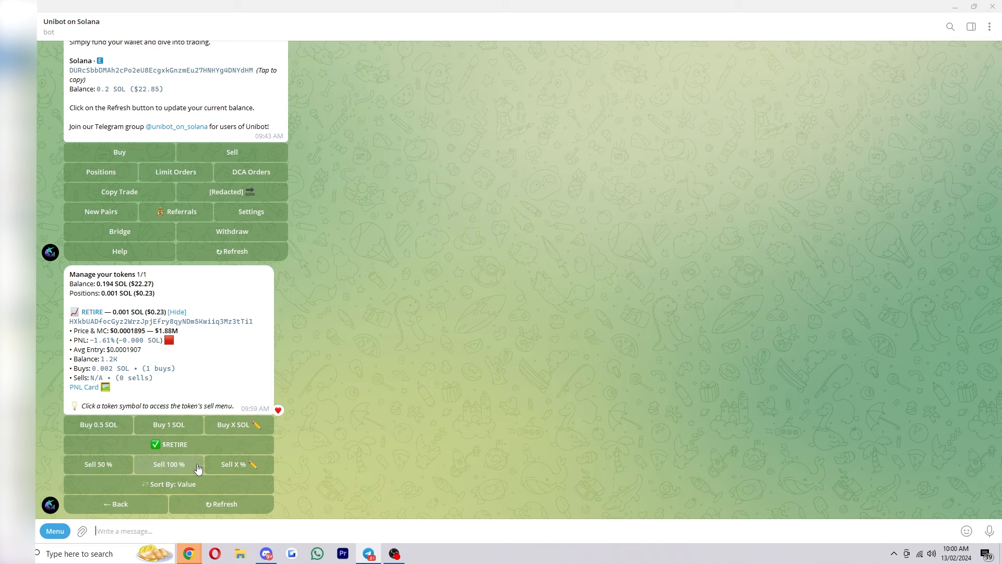
pyautogui.moveTo(260, 466)
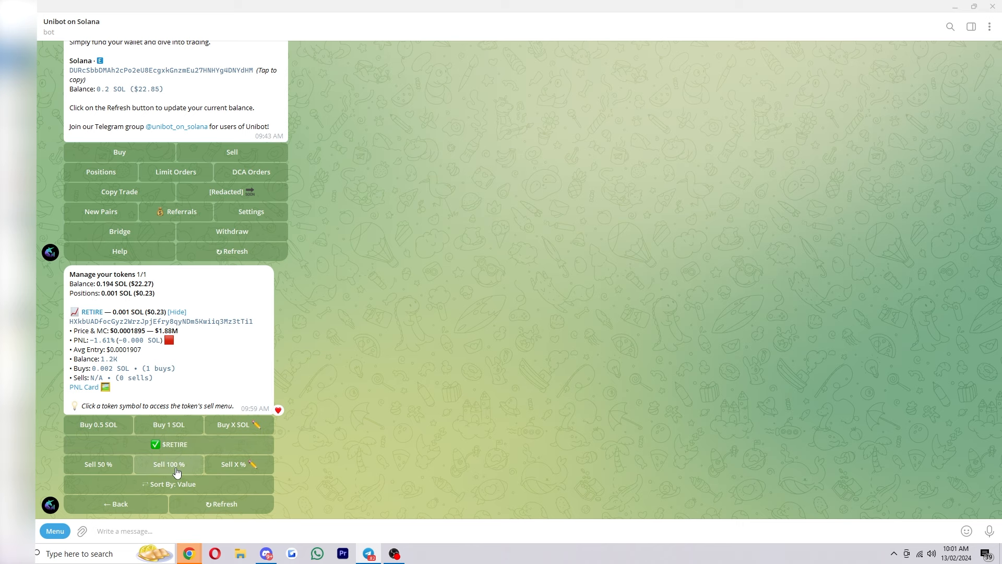
# - Sell 100% of the RETIRE position and view the resulting PNL card
pyautogui.click(169, 464)
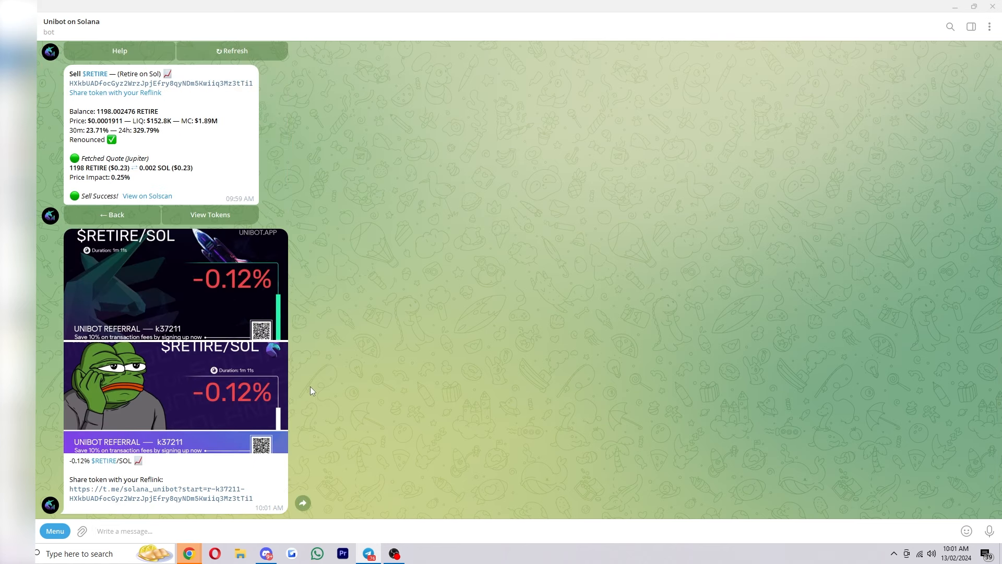
pyautogui.moveTo(306, 383)
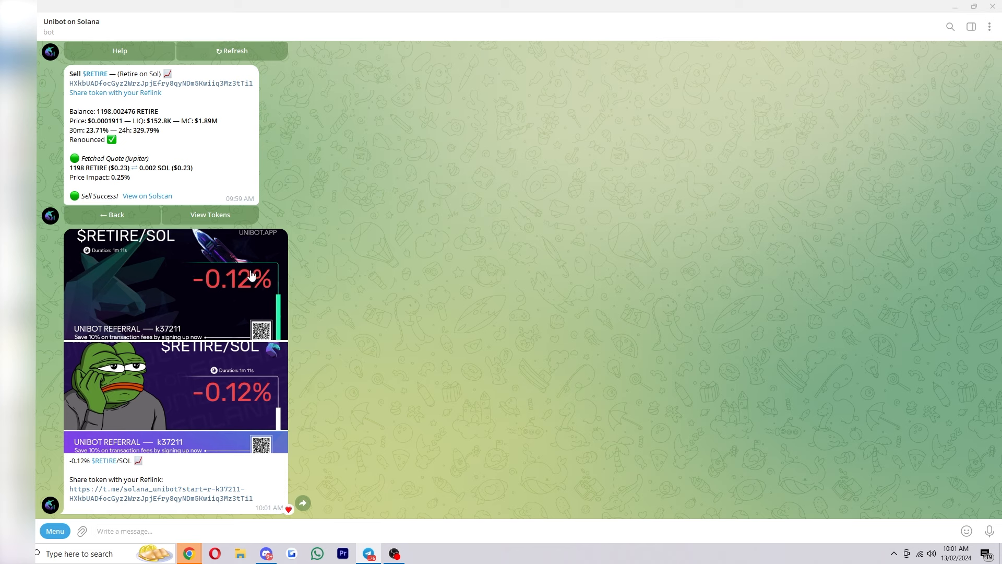
pyautogui.click(172, 283)
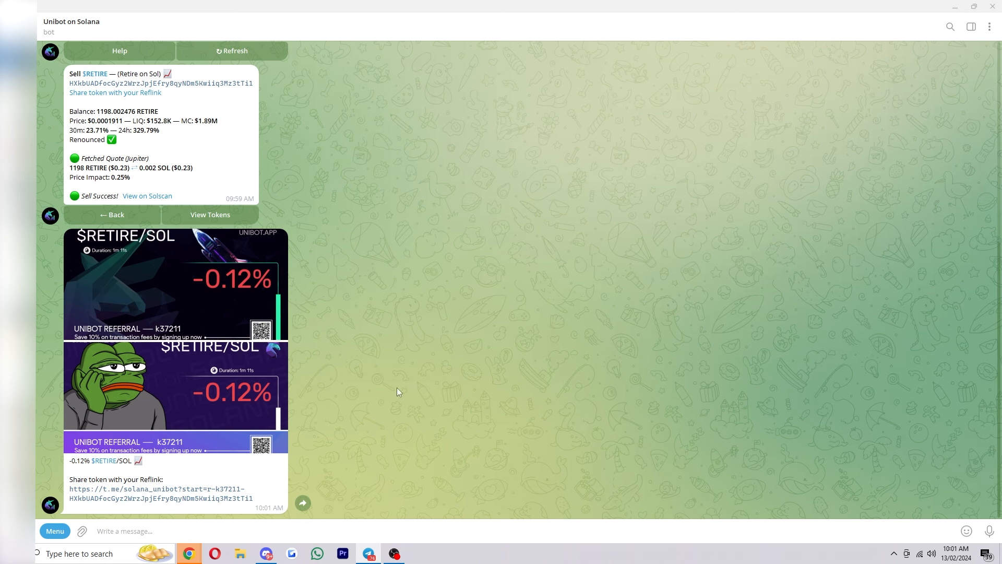
pyautogui.moveTo(332, 358)
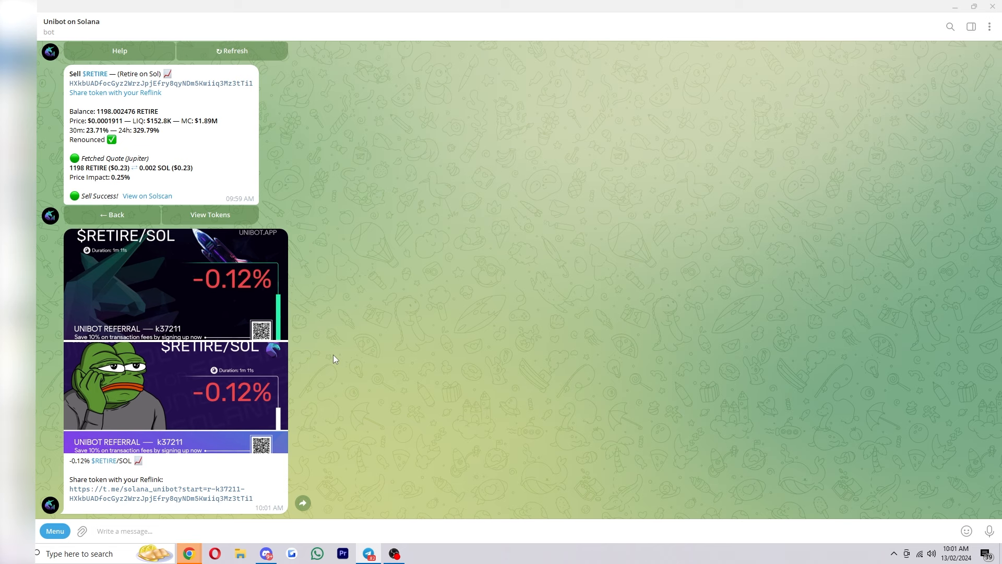
# - Switch the RETIRE buy to a limit order with a -30% trigger price
pyautogui.scroll(-3)
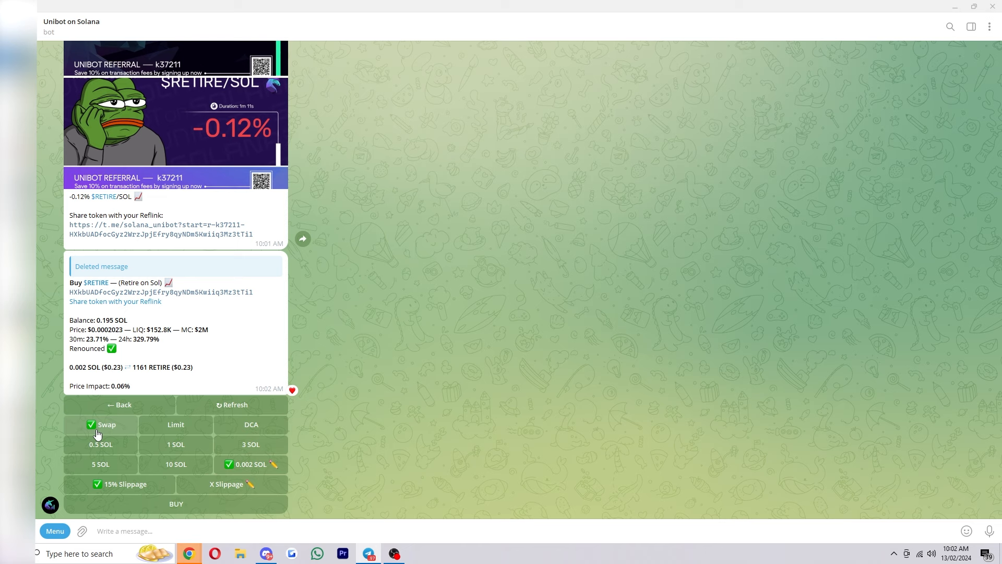
pyautogui.moveTo(203, 425)
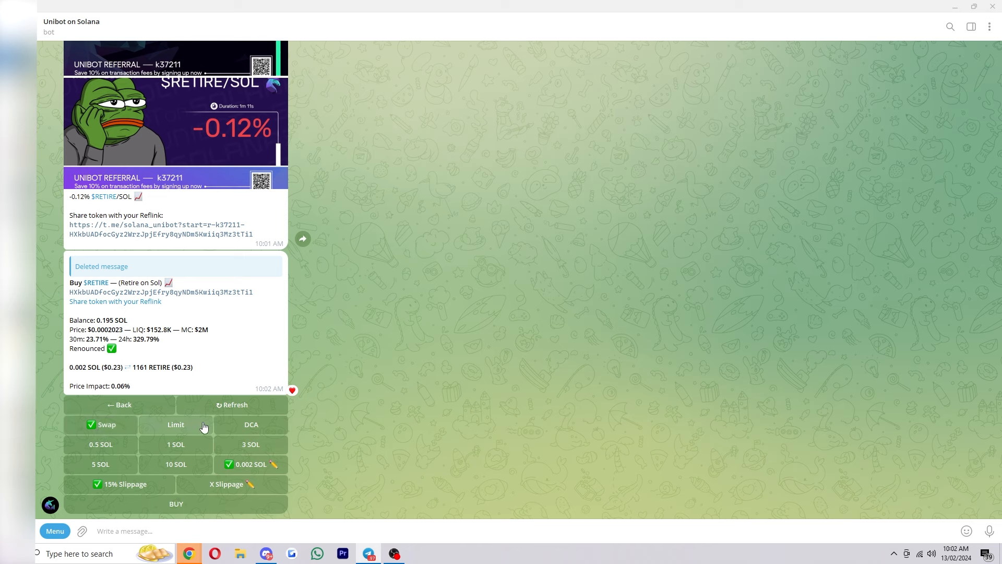
pyautogui.moveTo(238, 440)
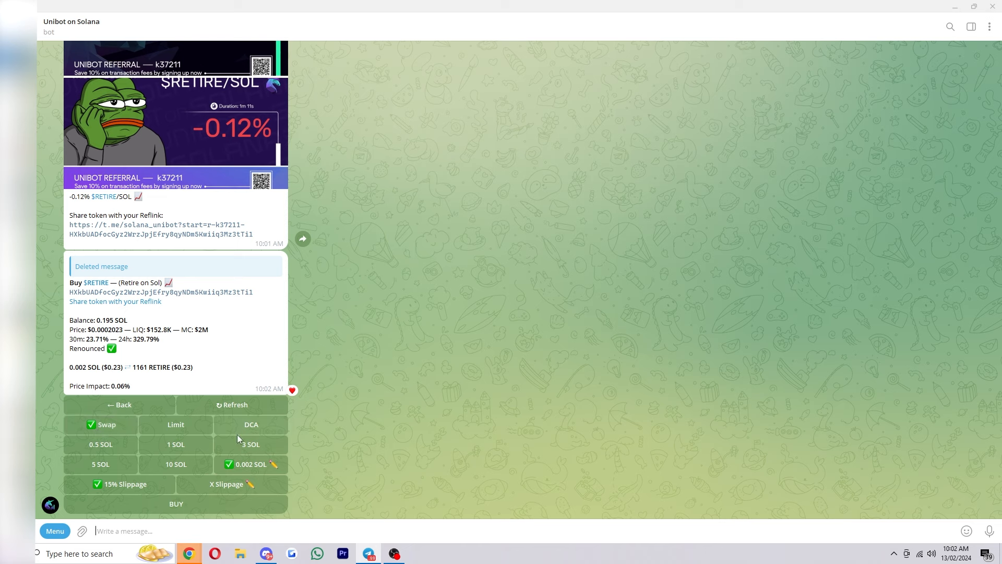
pyautogui.click(175, 424)
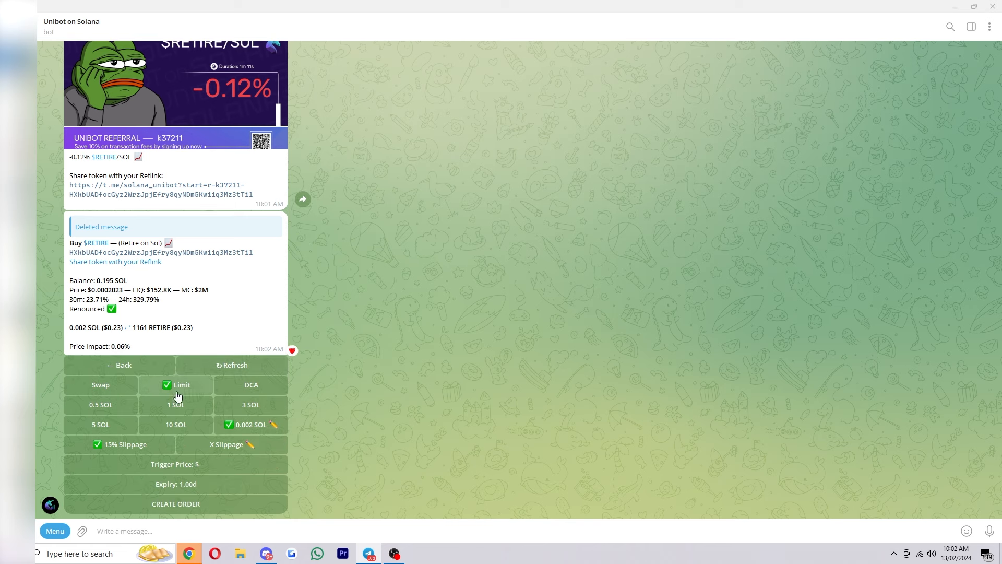
pyautogui.moveTo(160, 397)
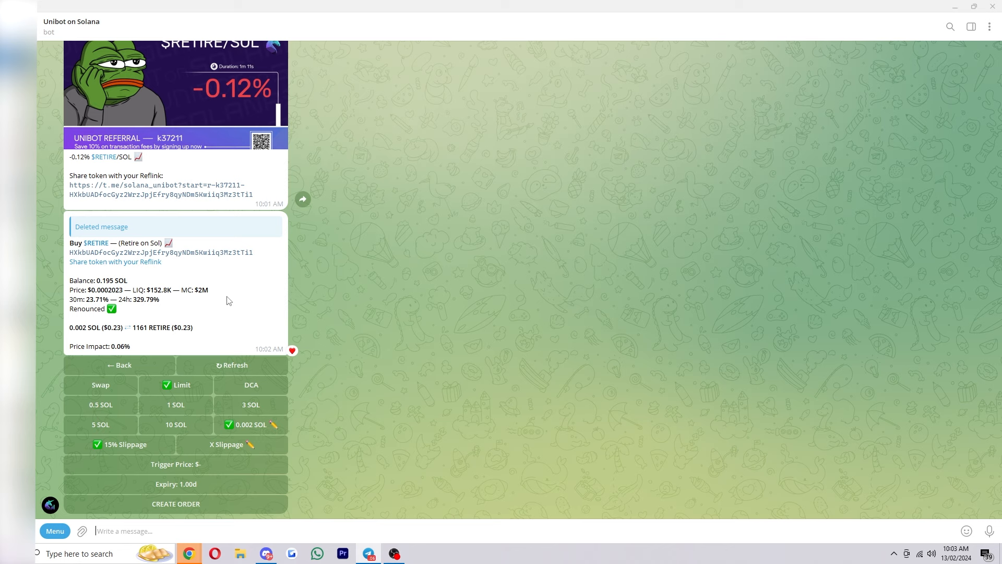
pyautogui.moveTo(182, 463)
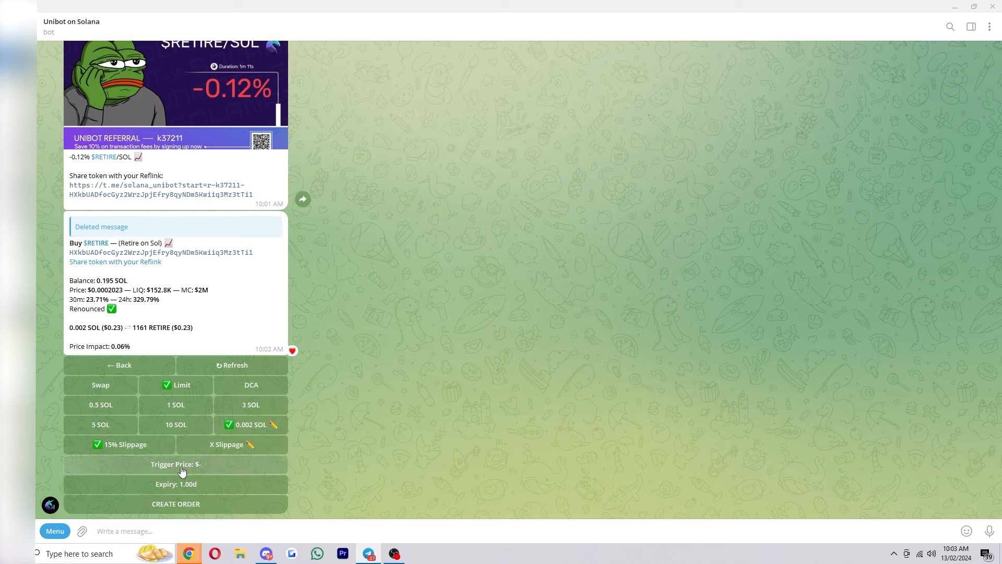
pyautogui.click(175, 463)
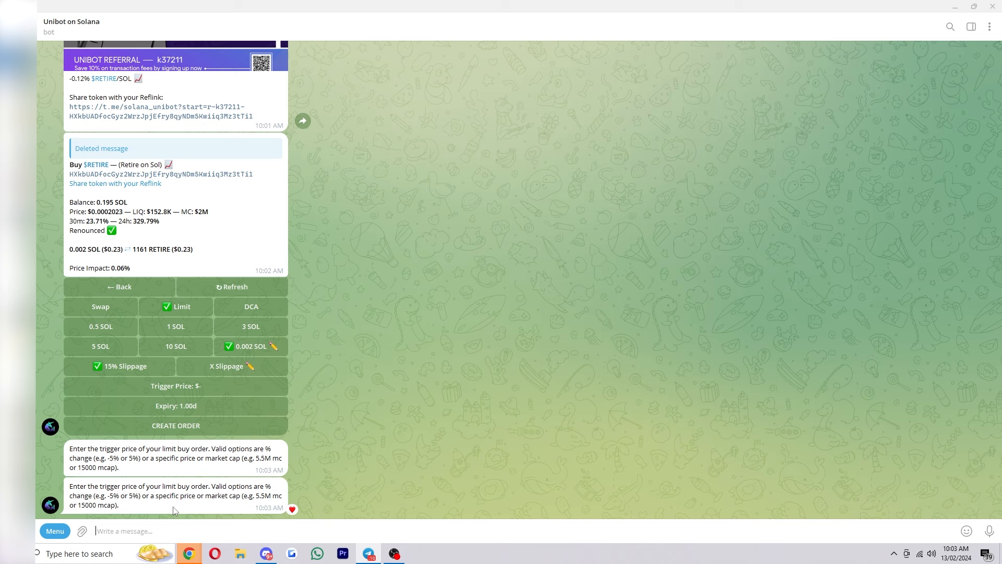
pyautogui.write('-30%')
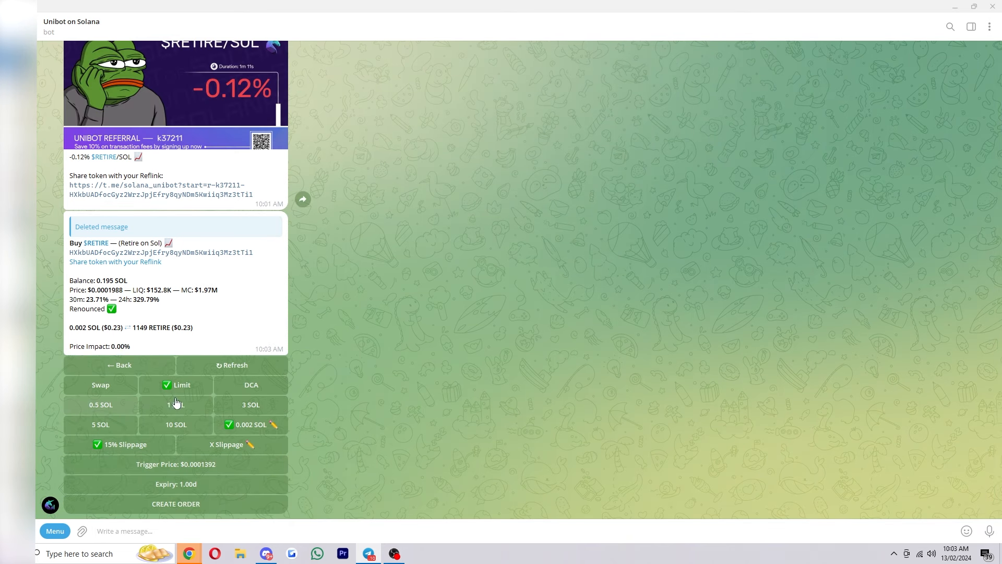
pyautogui.moveTo(331, 418)
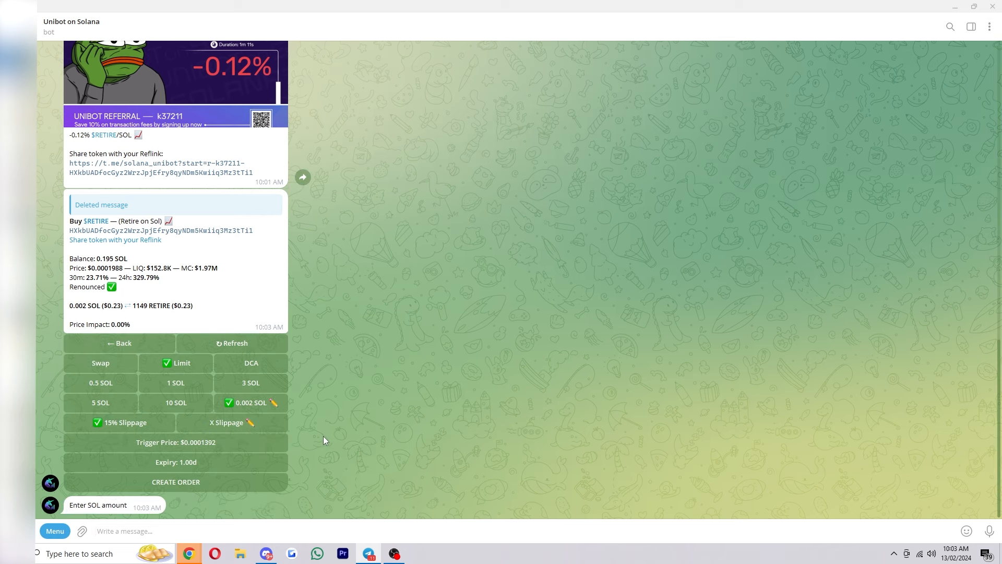
pyautogui.write('0.0001')
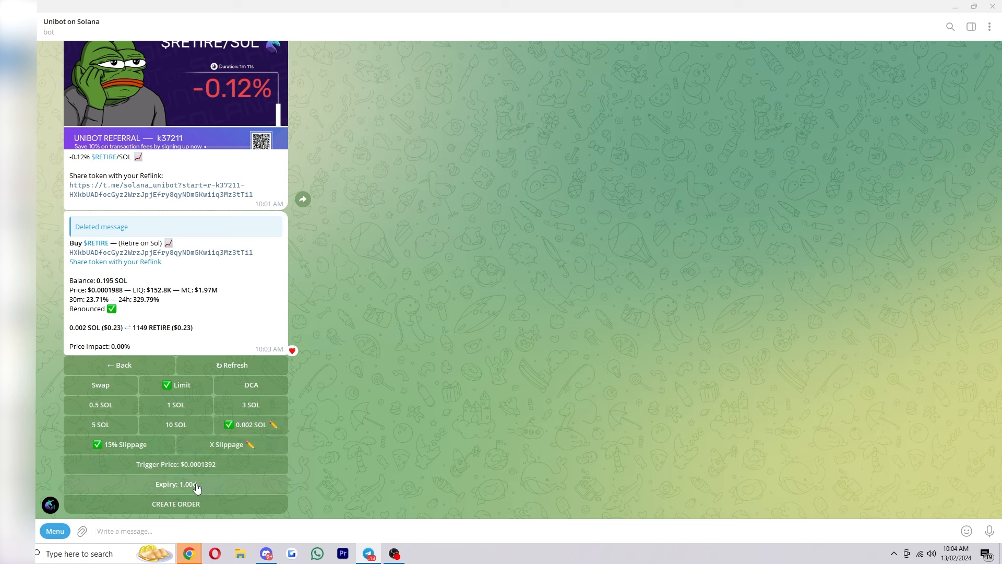
# - Set the limit order's expiry, sending 10 and m
pyautogui.click(175, 484)
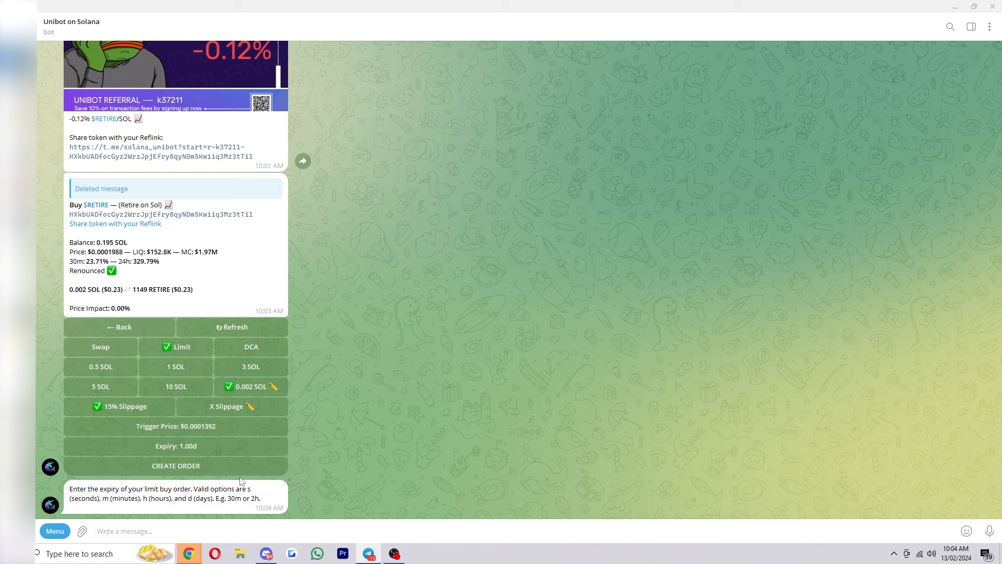
pyautogui.write('10')
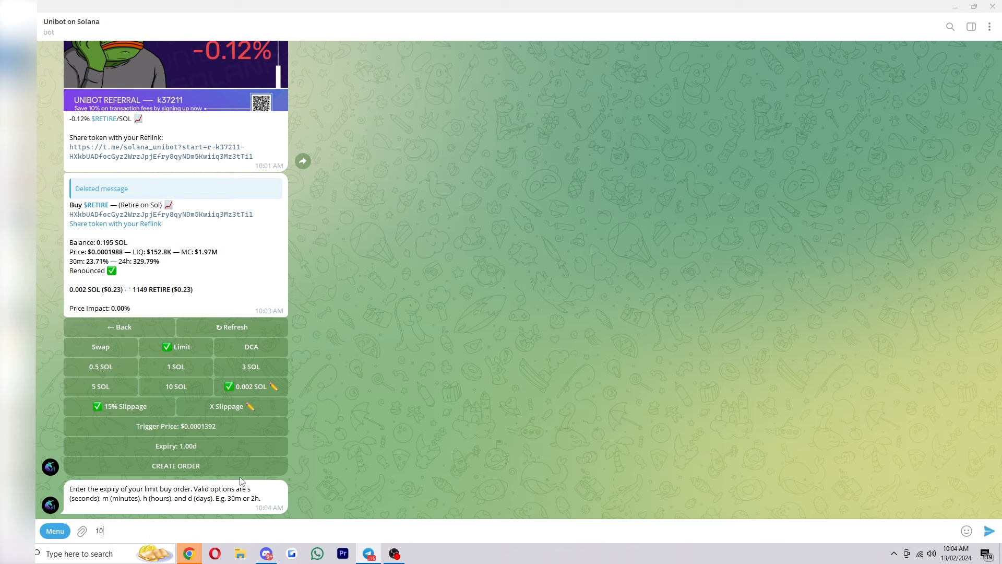
pyautogui.write('m')
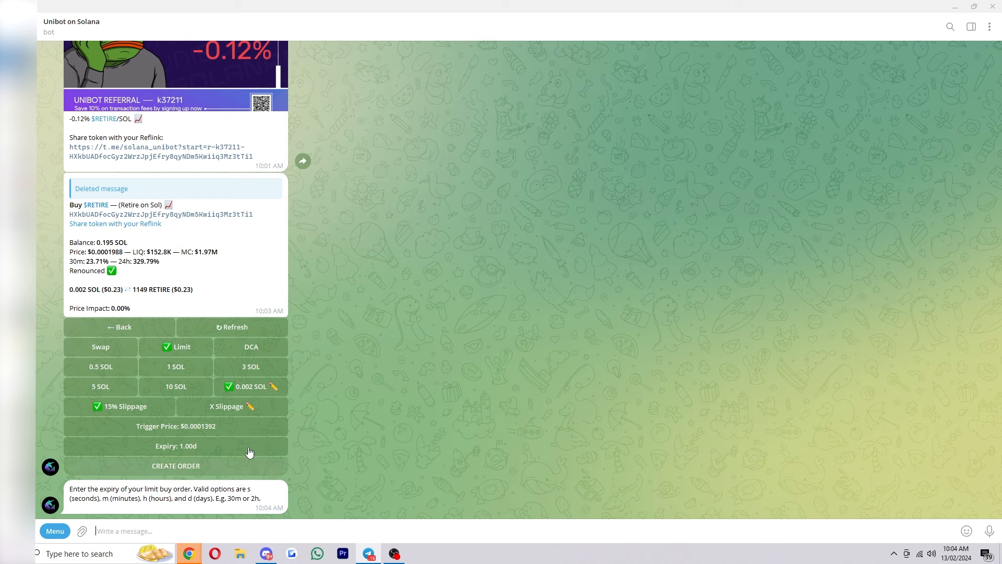
pyautogui.moveTo(176, 426)
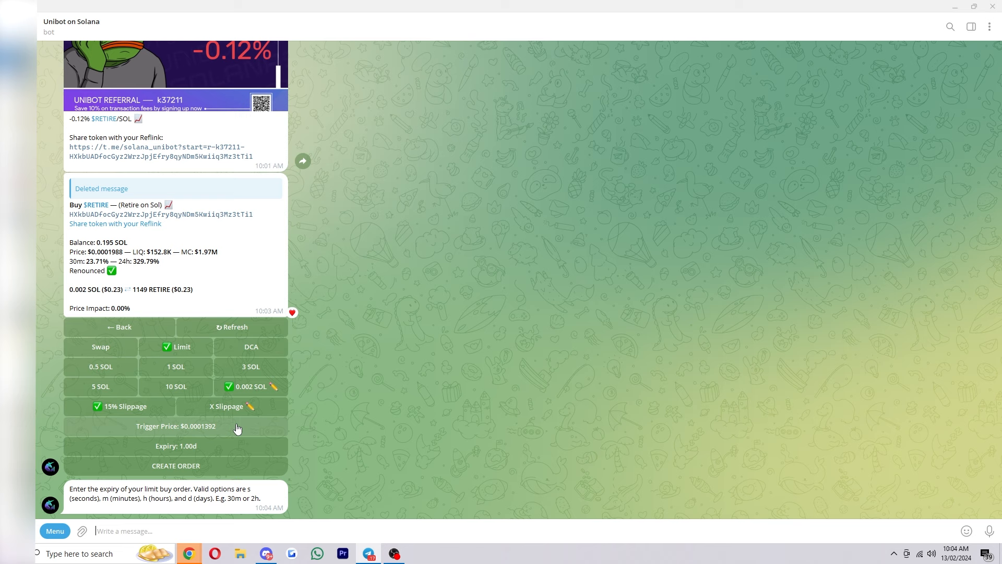
# - Switch the RETIRE buy to a DCA order and request its plan duration
pyautogui.click(250, 347)
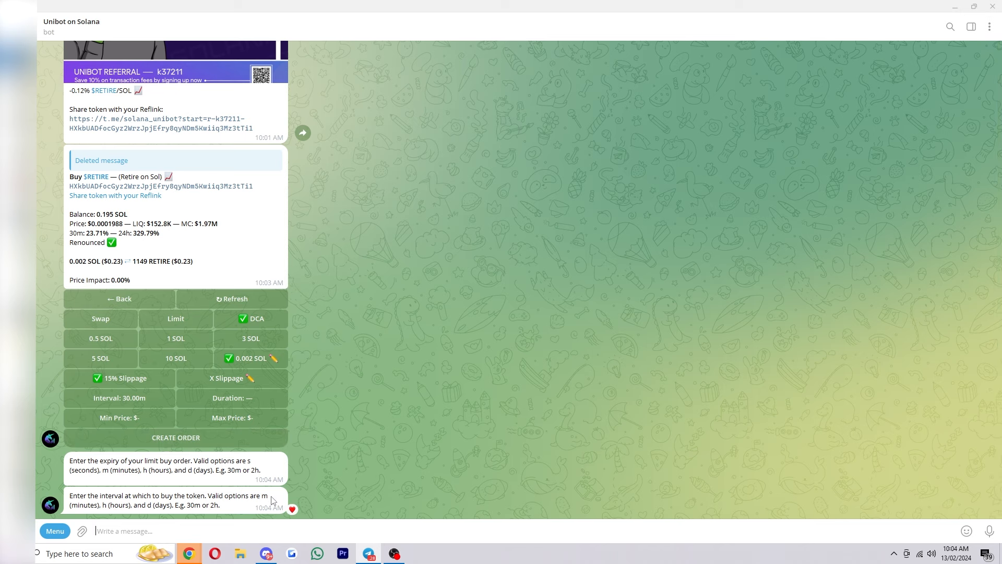
pyautogui.moveTo(374, 458)
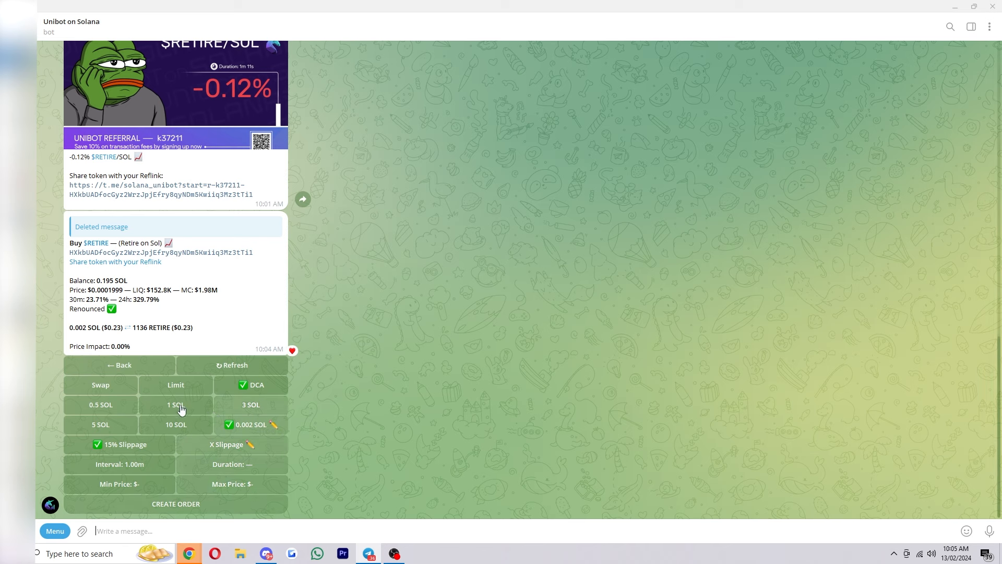
pyautogui.moveTo(126, 418)
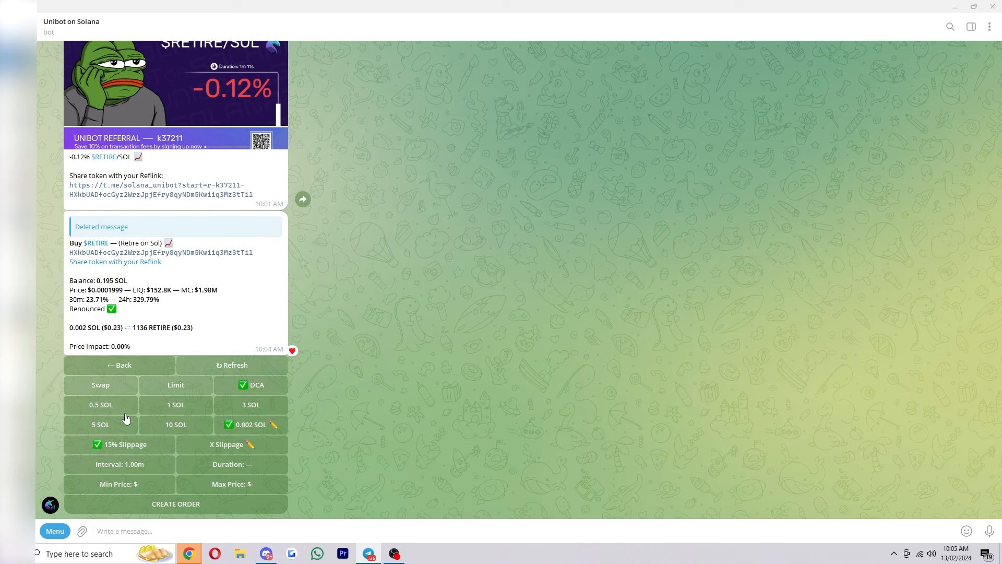
pyautogui.moveTo(240, 415)
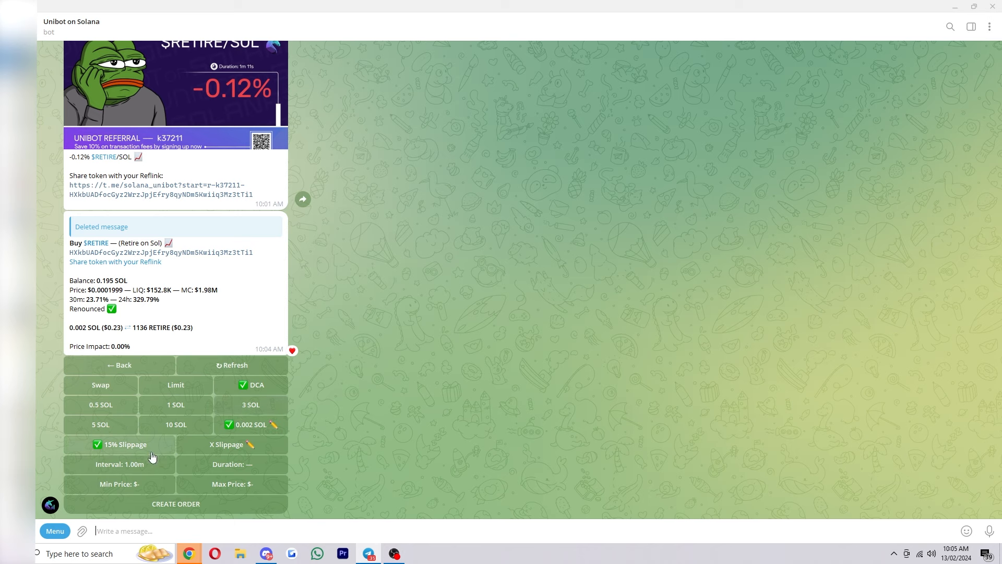
pyautogui.moveTo(150, 464)
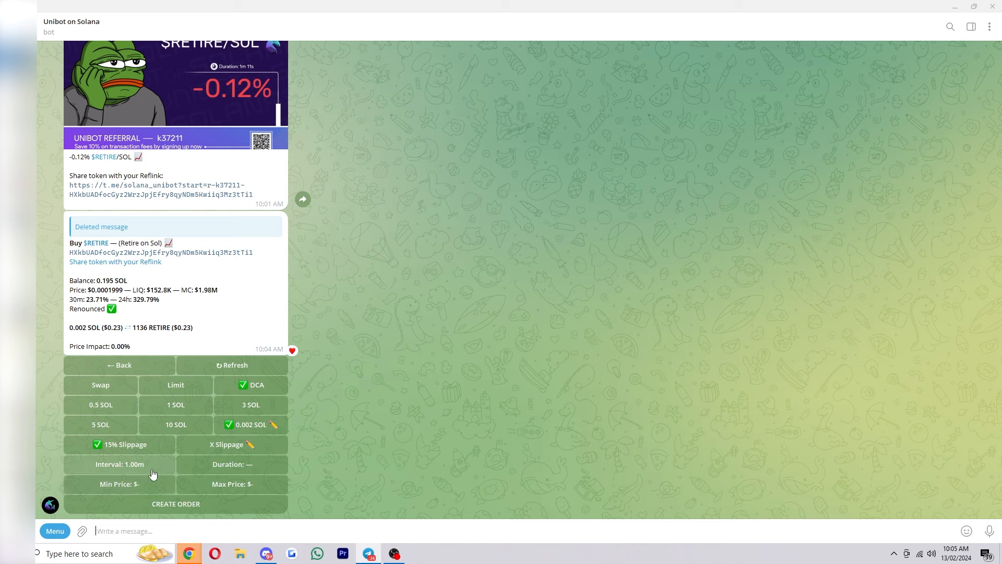
pyautogui.moveTo(93, 467)
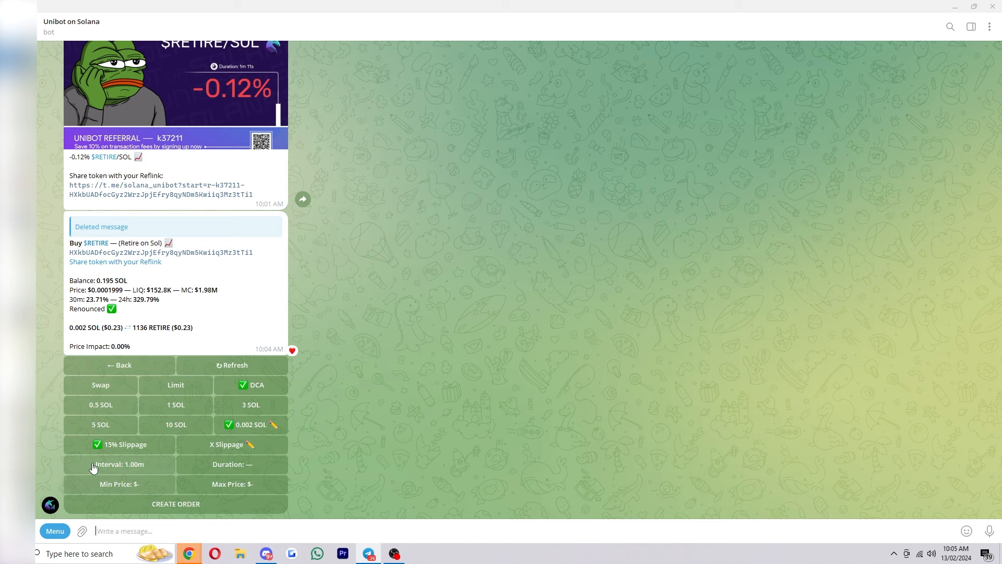
pyautogui.moveTo(232, 467)
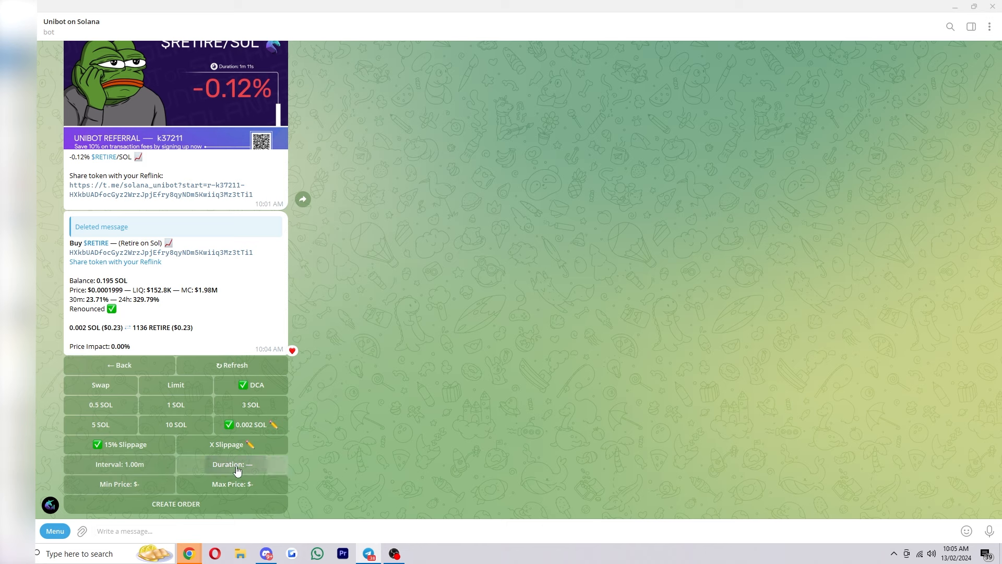
pyautogui.click(232, 463)
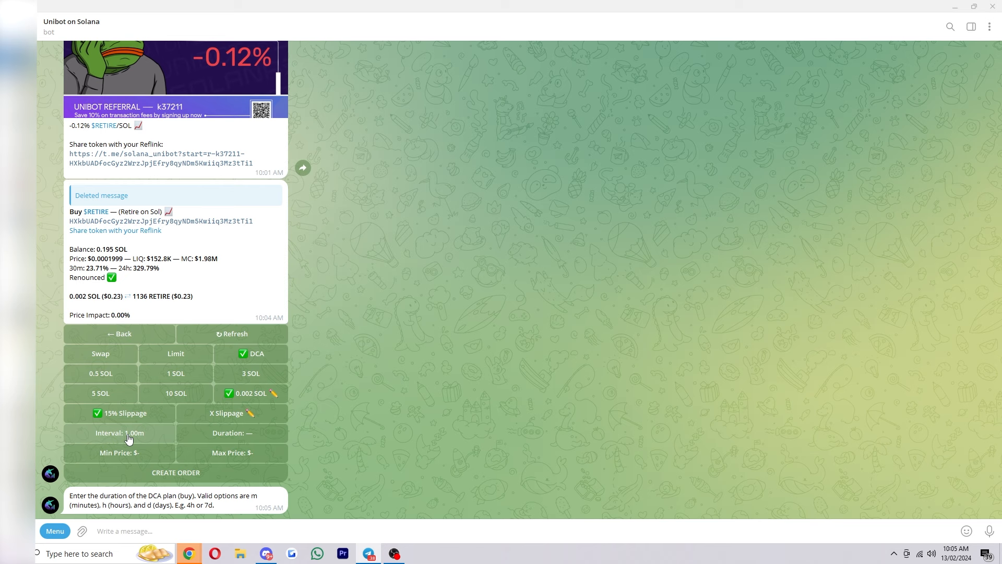
pyautogui.moveTo(216, 509)
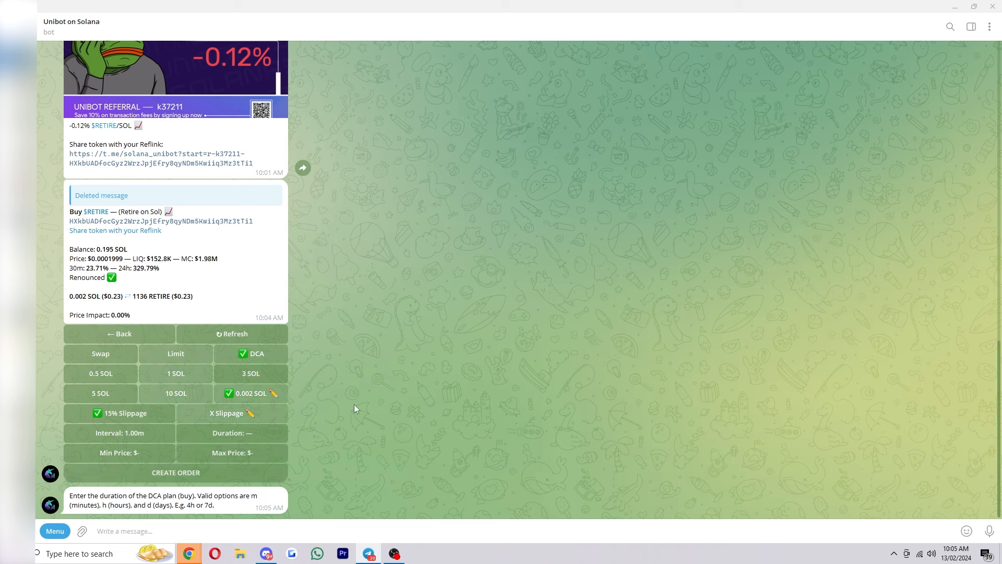
# - Return to the main menu and check Limit Orders, finding none active
pyautogui.click(119, 334)
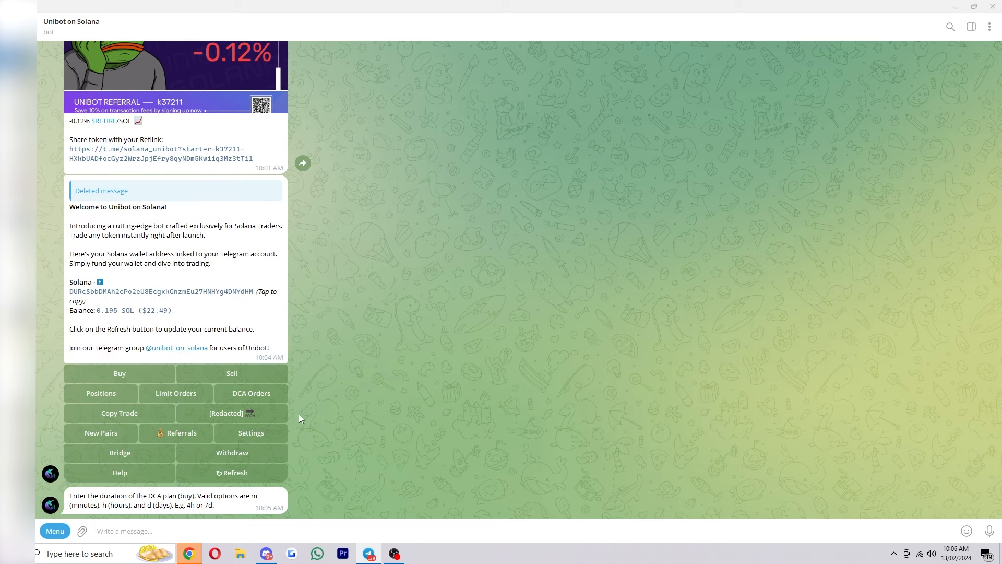
pyautogui.moveTo(364, 401)
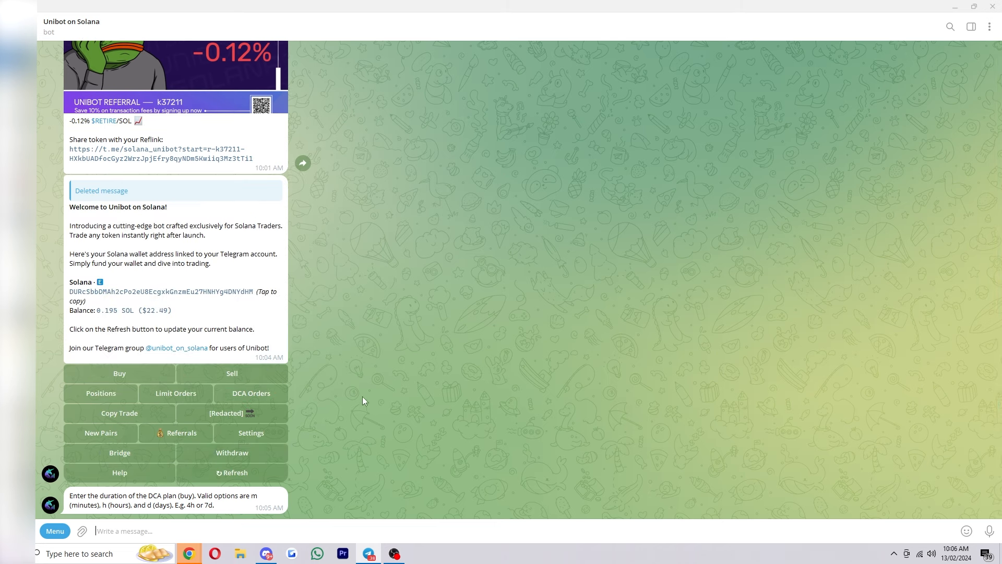
pyautogui.moveTo(144, 391)
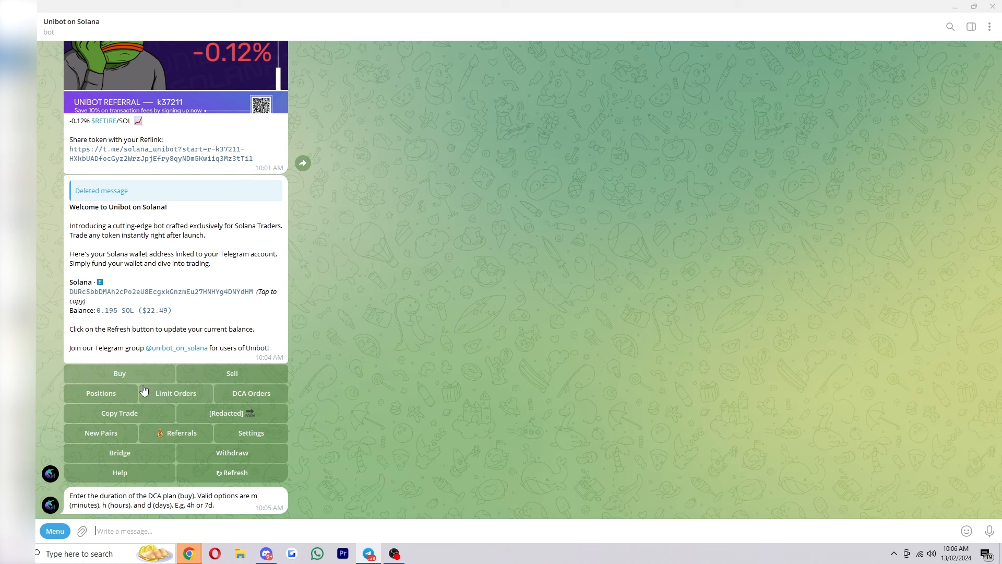
pyautogui.moveTo(190, 398)
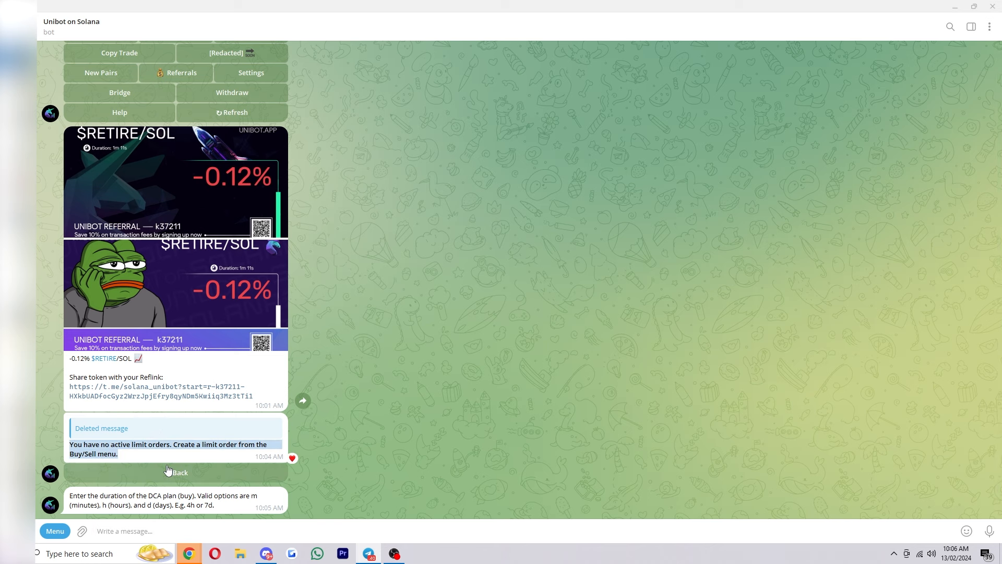
pyautogui.scroll(-3)
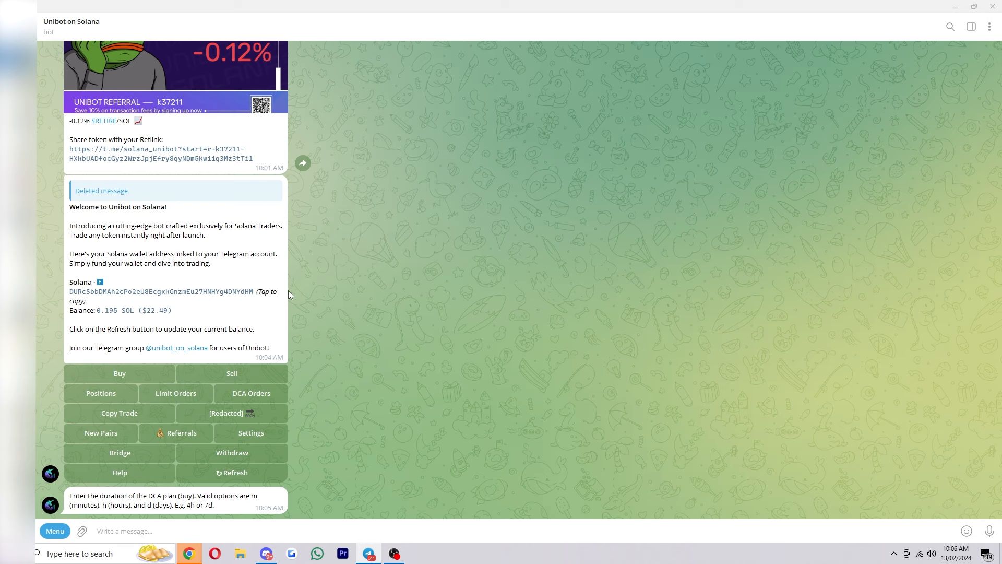
pyautogui.moveTo(412, 410)
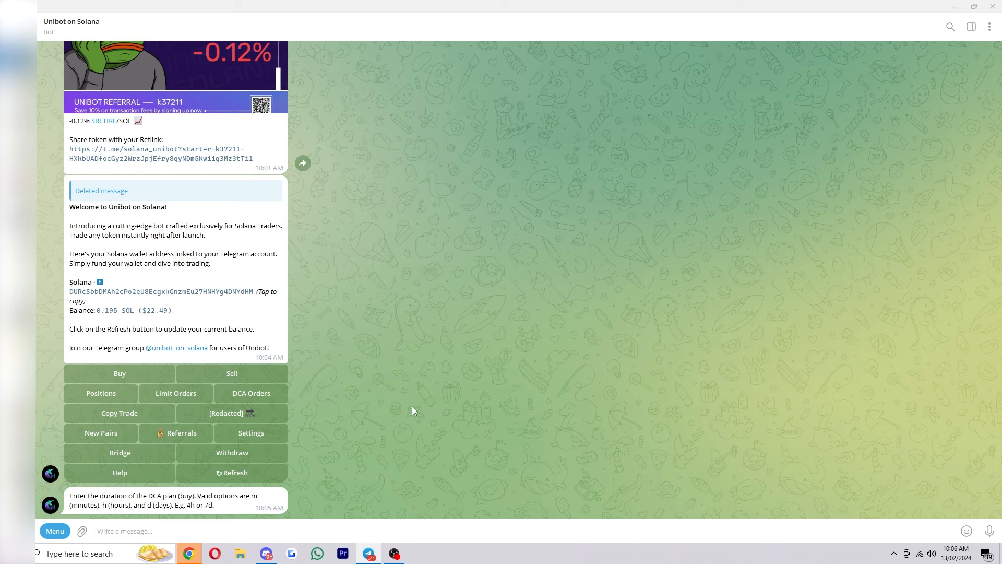
pyautogui.click(119, 413)
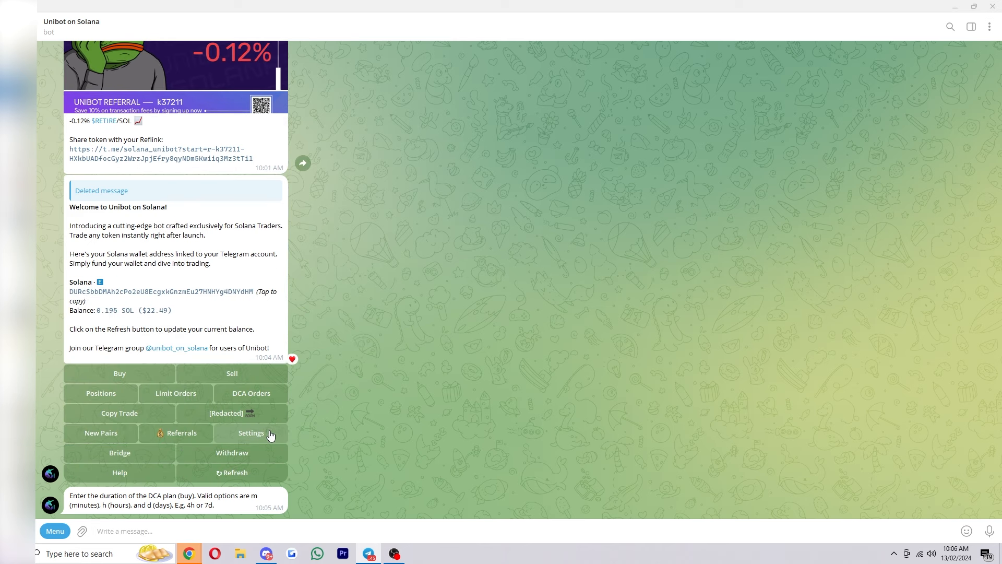
pyautogui.click(250, 432)
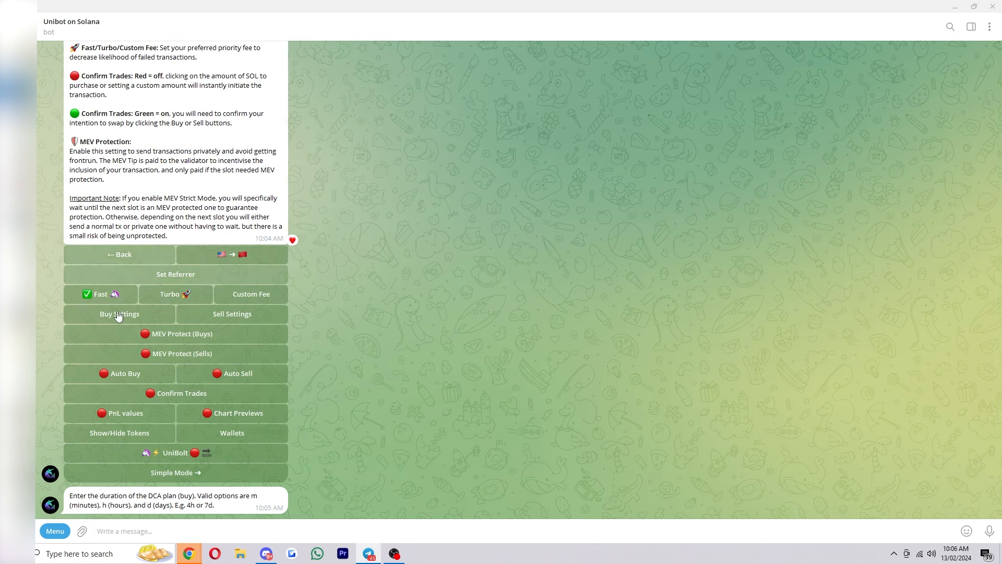
pyautogui.scroll(3)
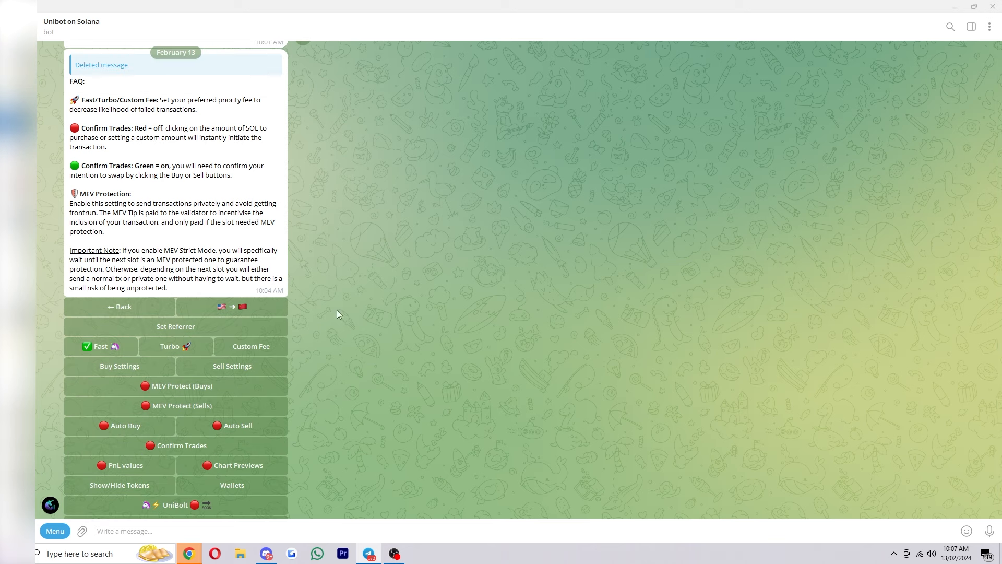
pyautogui.moveTo(431, 466)
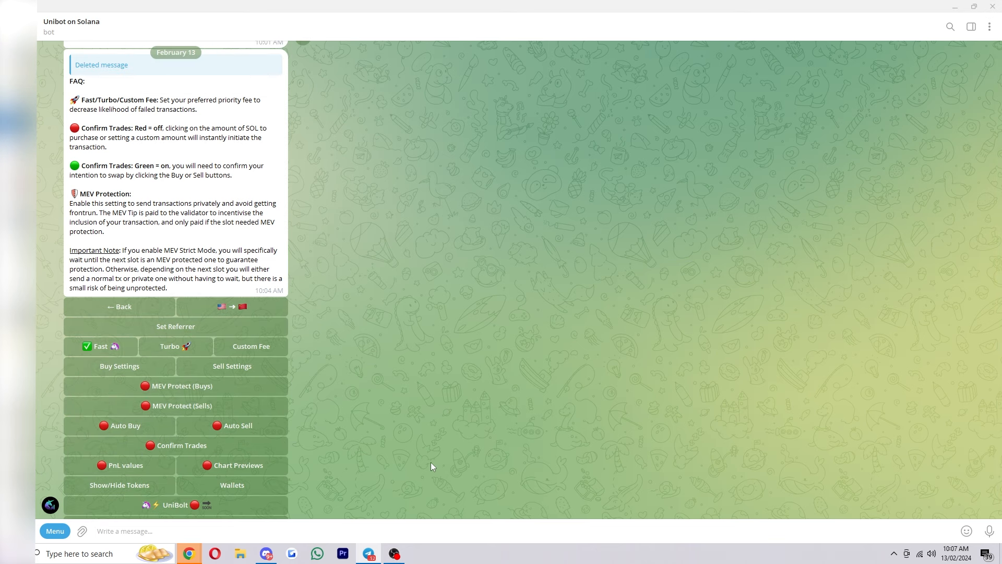
pyautogui.scroll(-3)
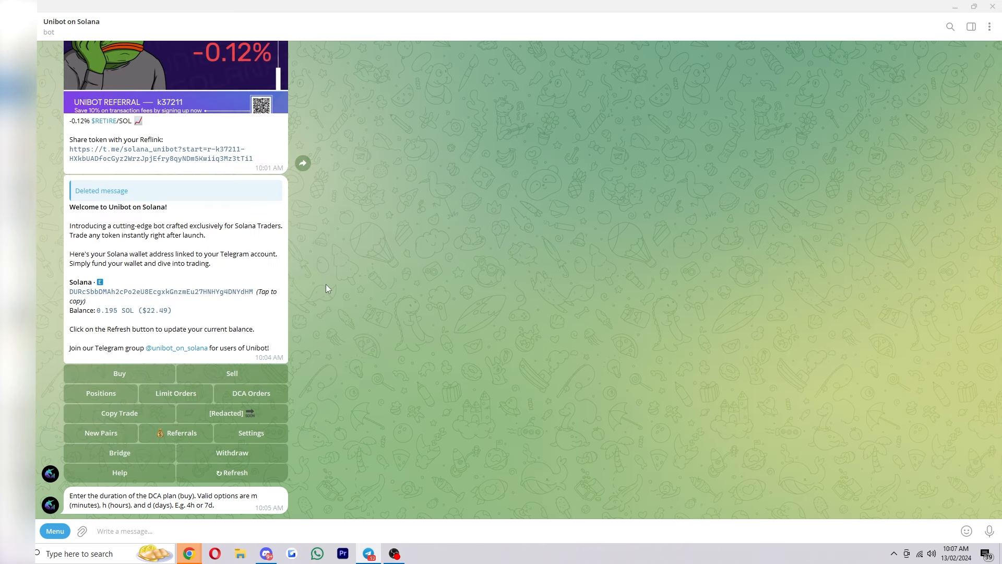
pyautogui.moveTo(200, 314)
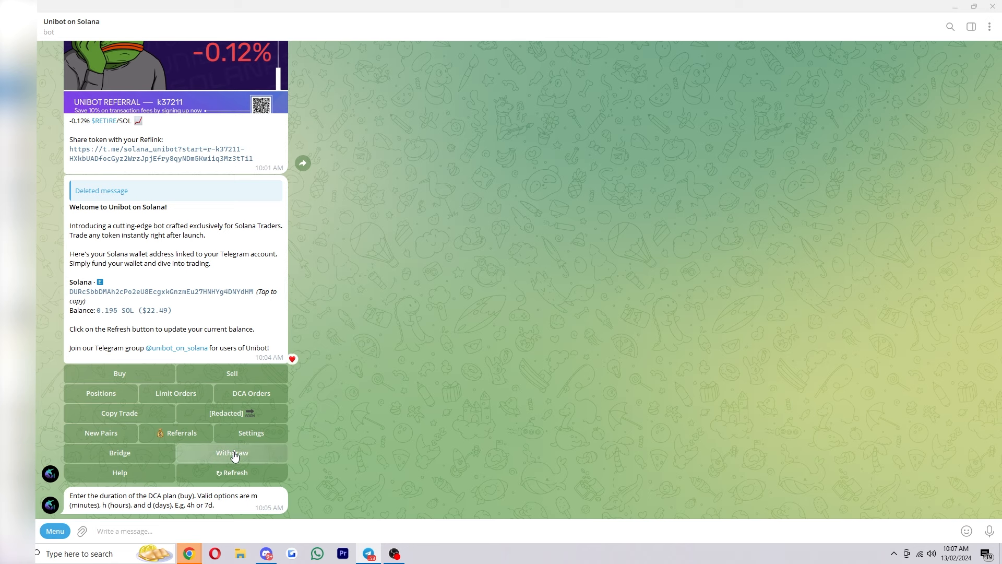
# - Start a withdrawal and choose the Solana network, listing SOL to withdraw
pyautogui.click(232, 452)
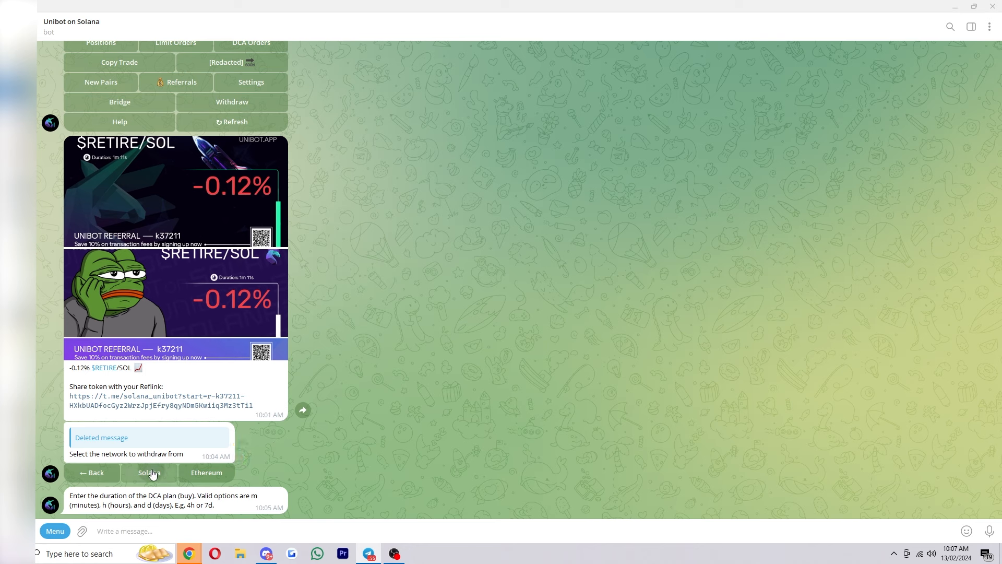
pyautogui.click(148, 472)
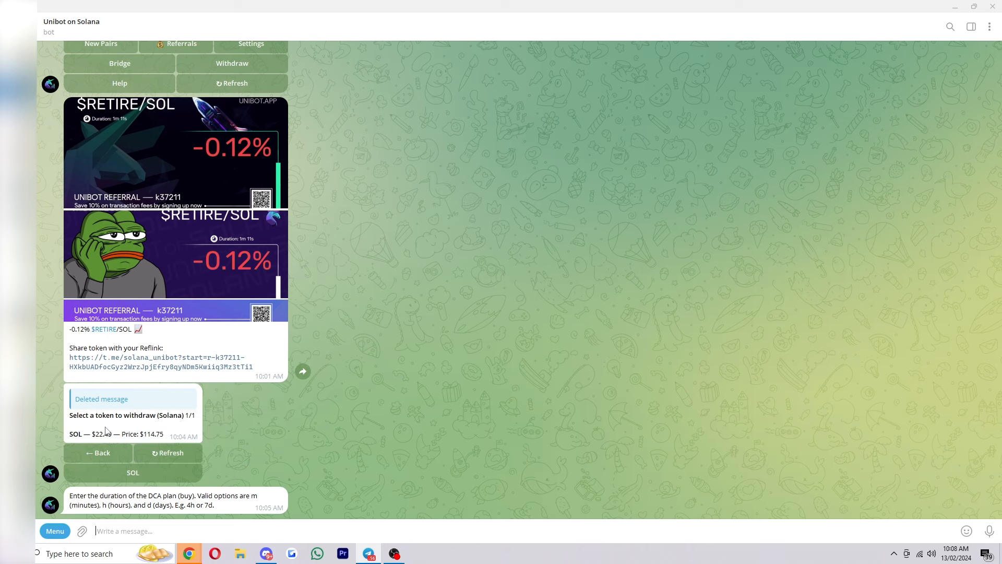
pyautogui.moveTo(131, 433)
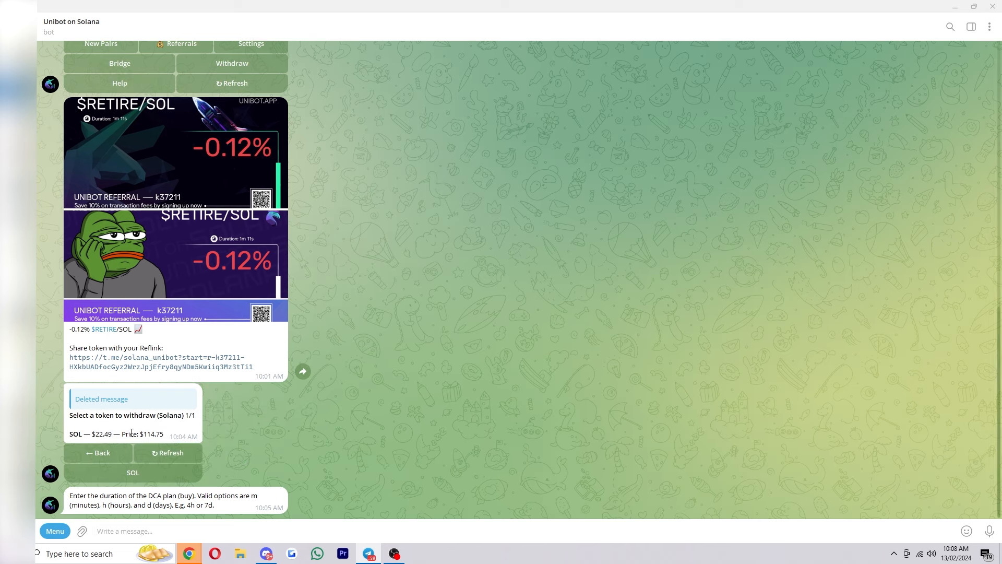